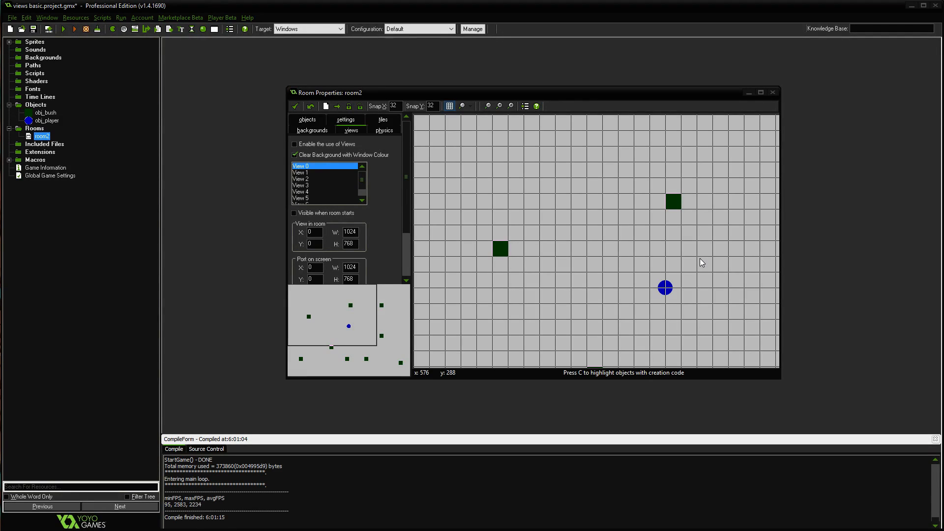
mouse_move(423, 101)
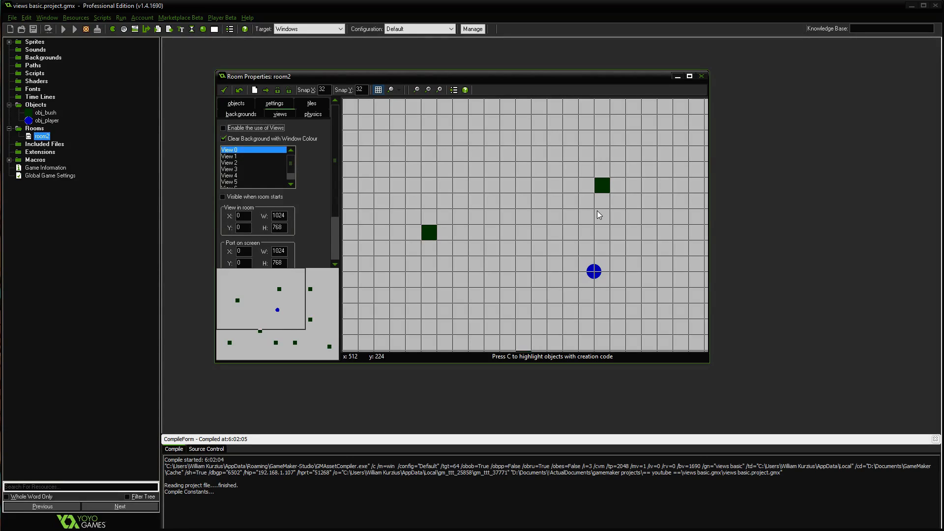
Enable views for room2 and set View 0 visible when the room starts
click(63, 29)
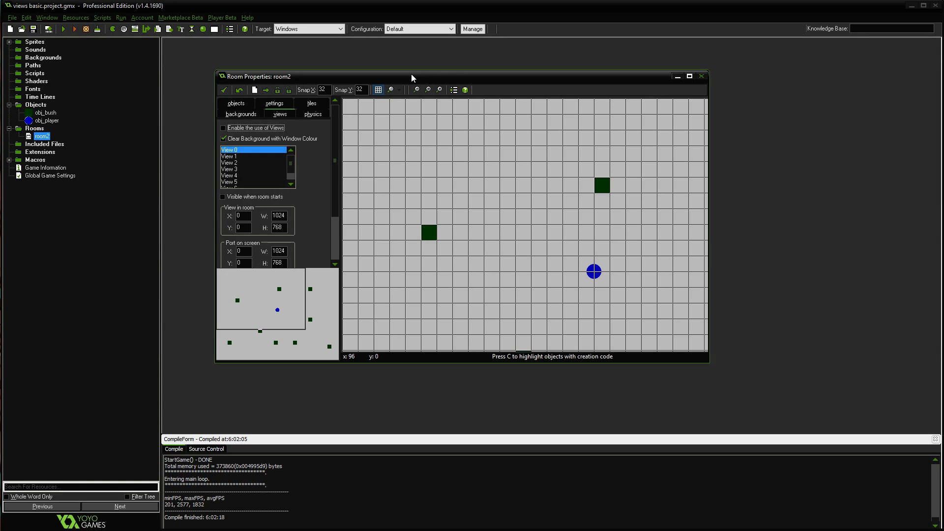
mouse_move(482, 245)
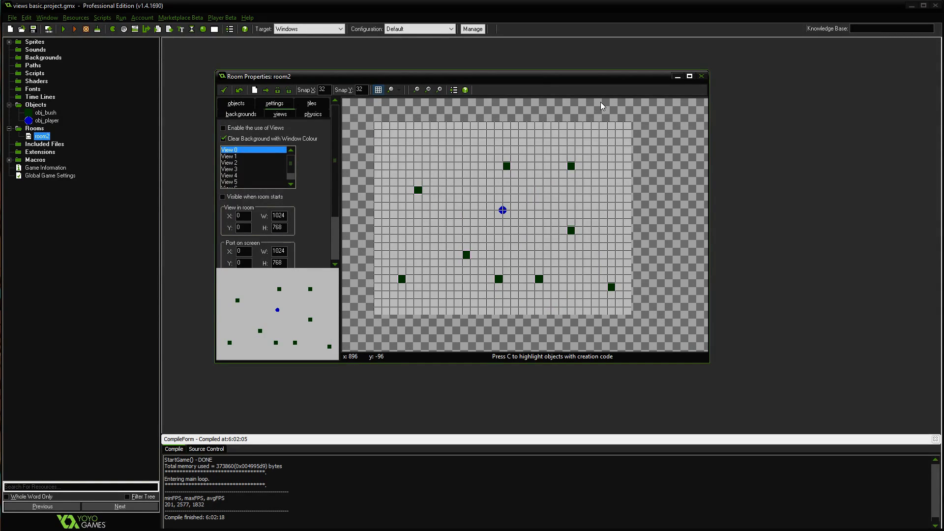
mouse_move(383, 135)
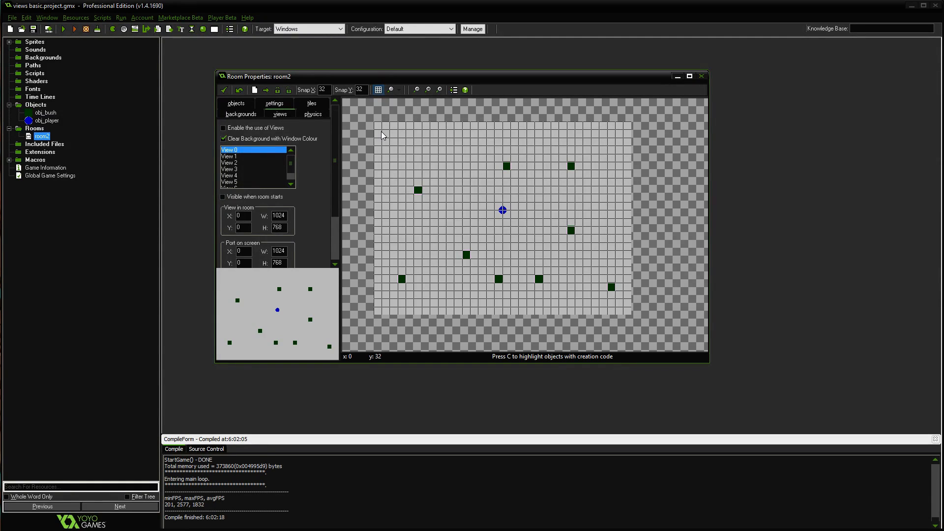
mouse_move(389, 201)
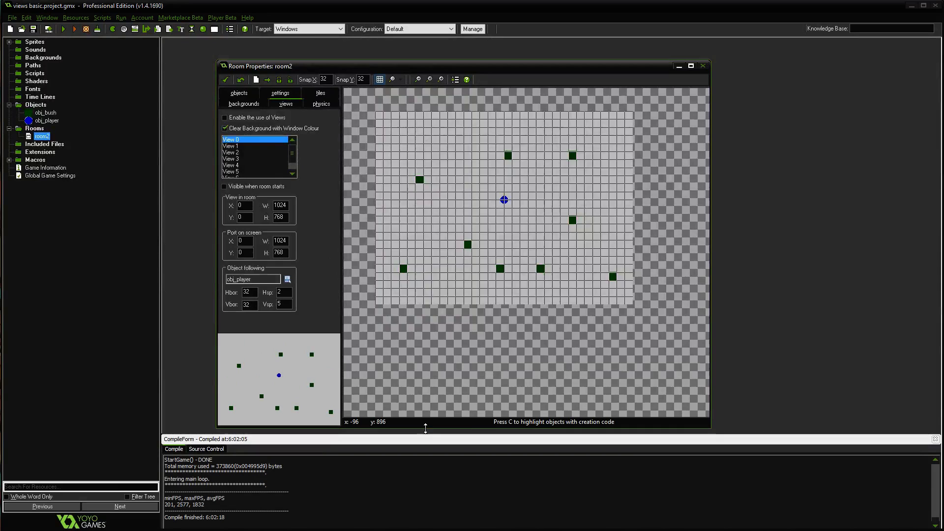
mouse_move(443, 303)
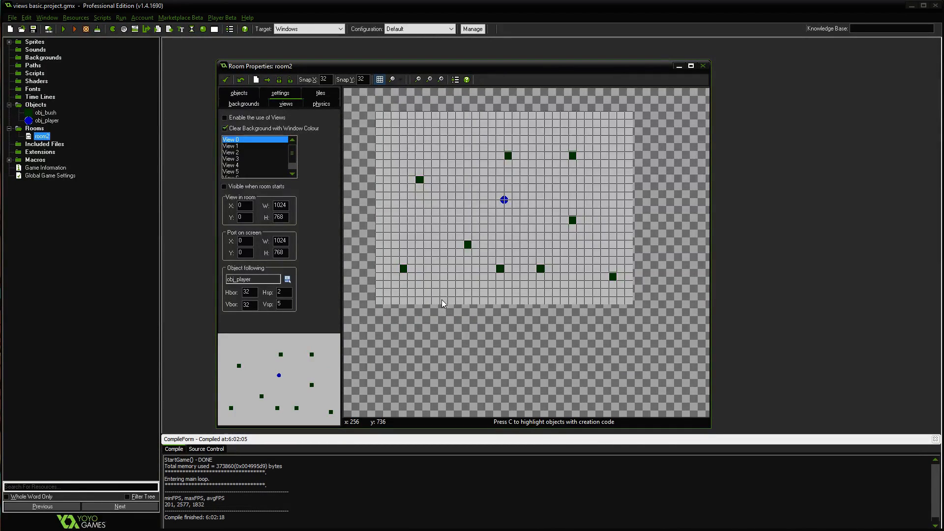
mouse_move(420, 68)
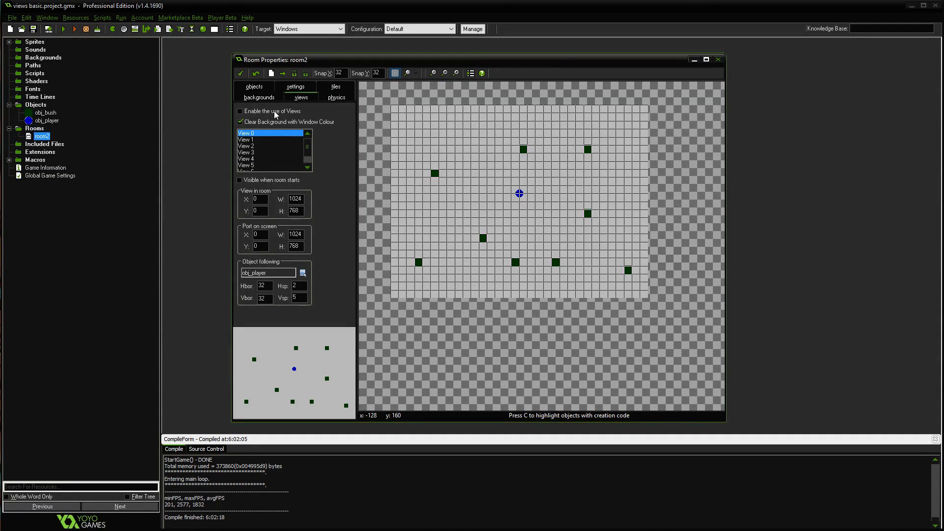
click(240, 111)
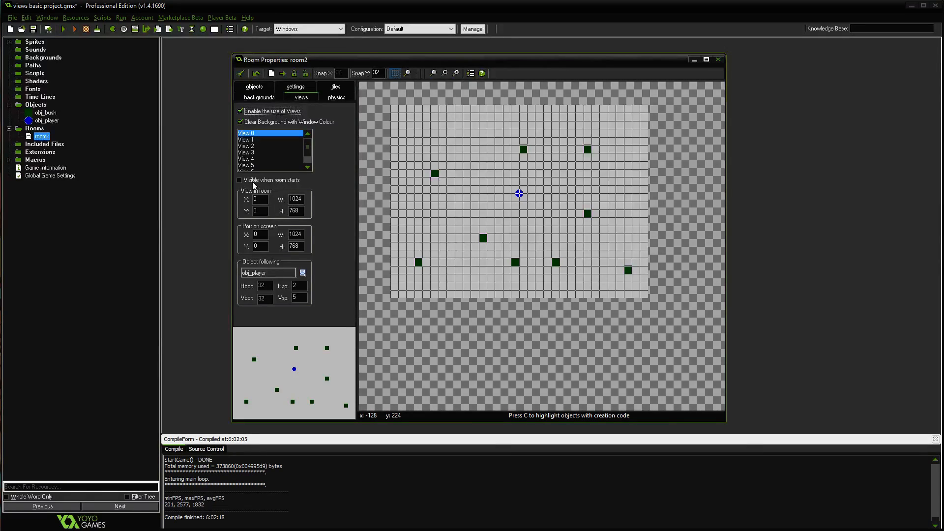
click(240, 179)
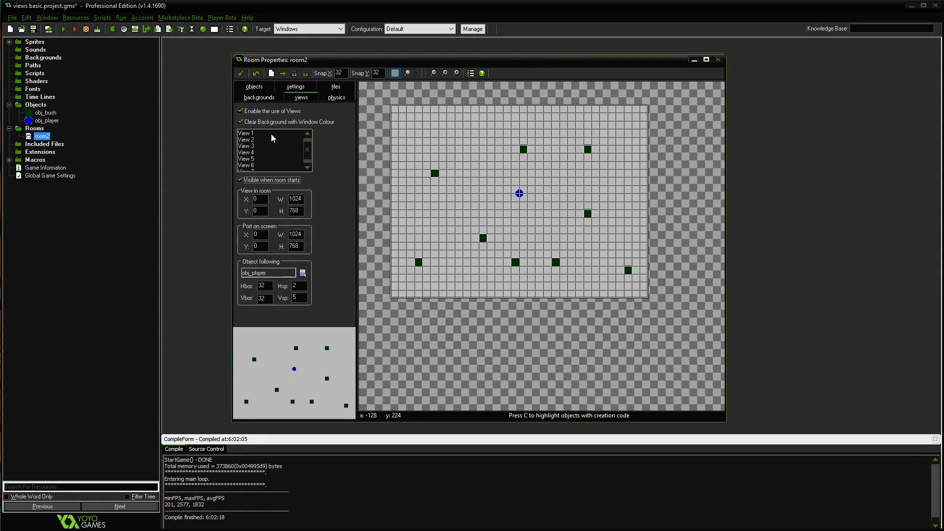
mouse_move(304, 143)
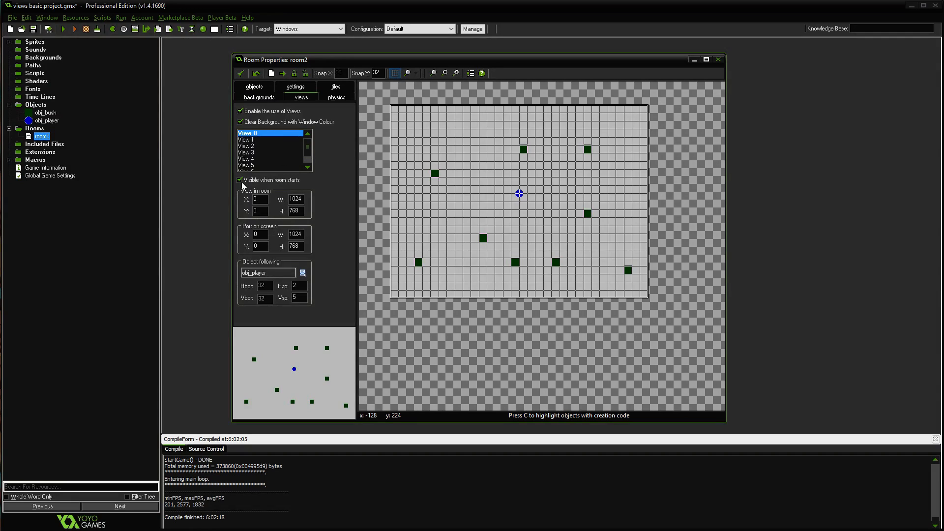
mouse_move(261, 183)
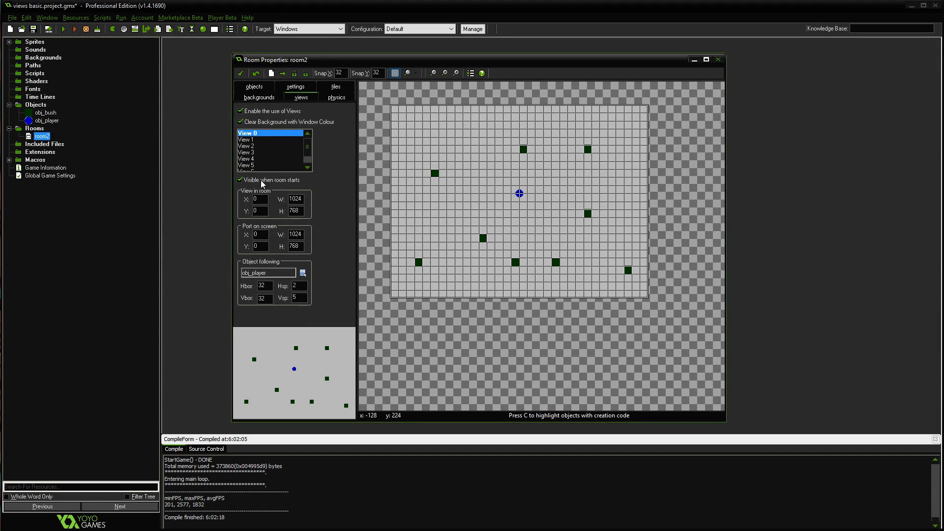
click(241, 179)
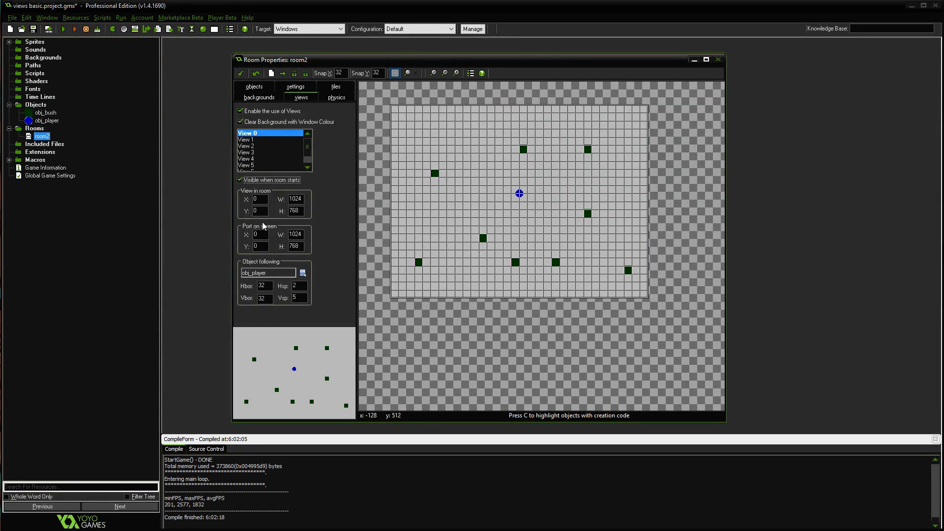
mouse_move(260, 195)
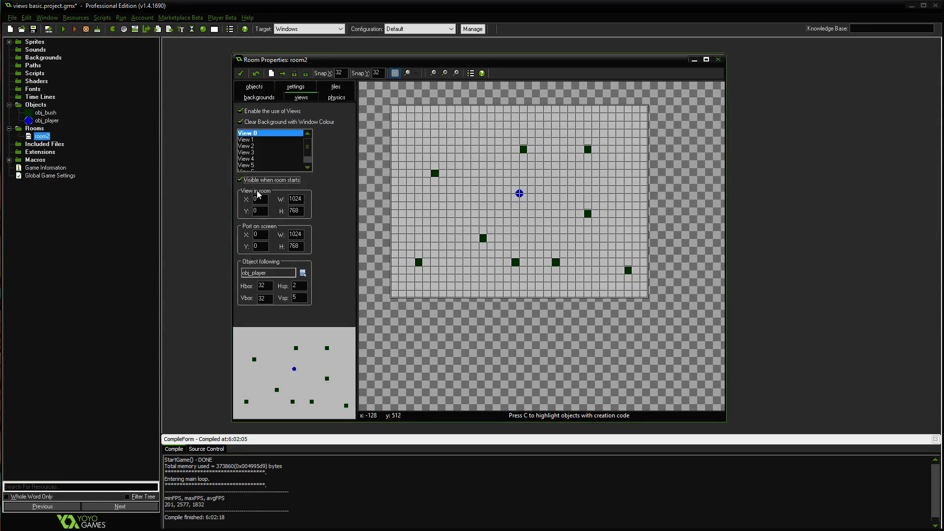
mouse_move(274, 330)
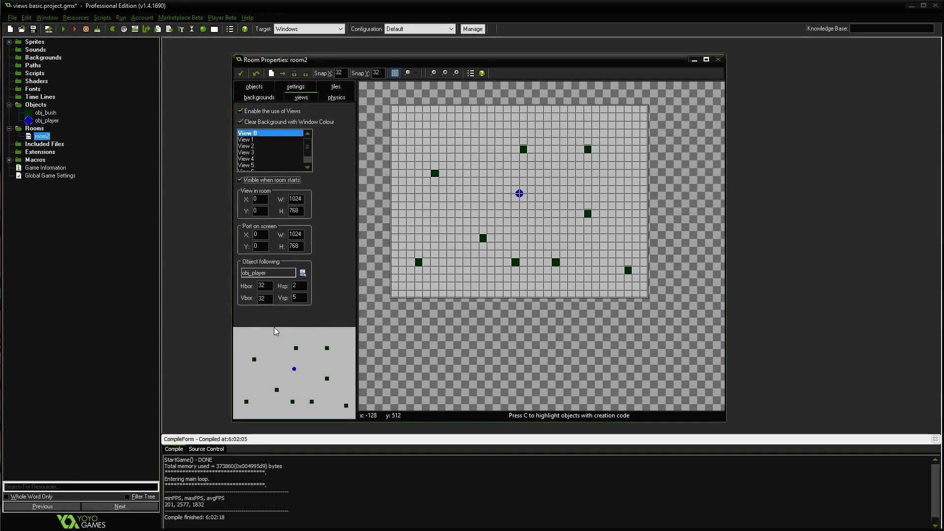
mouse_move(272, 325)
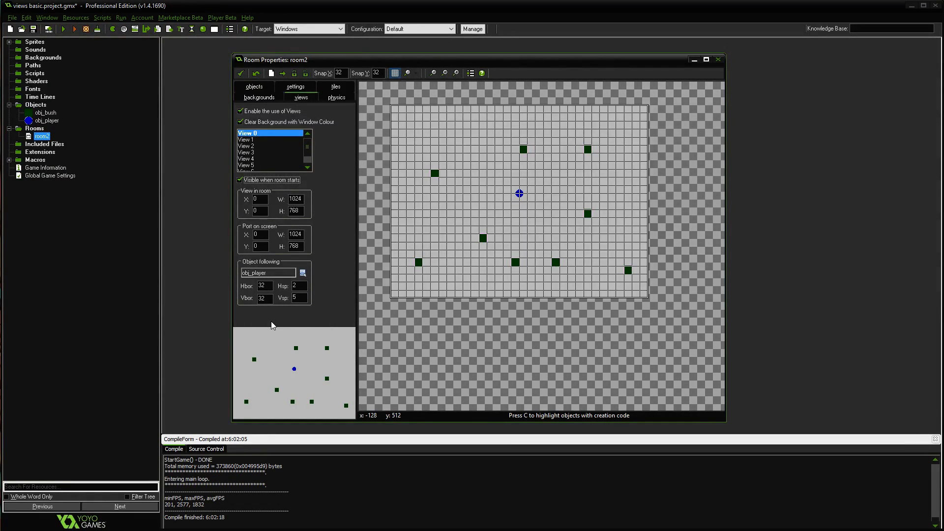
Set View 0's view in room to W 400, H 300, X 100
click(241, 122)
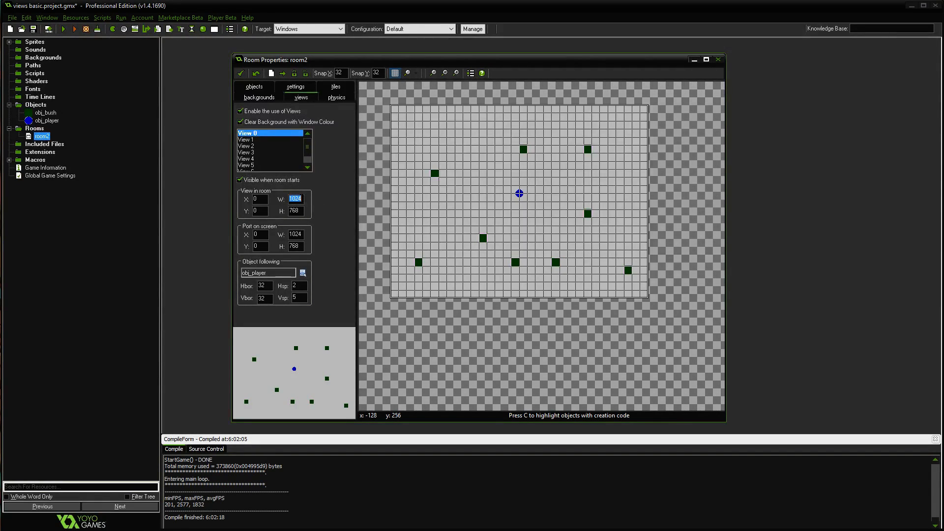
text(400)
click(296, 210)
text(300)
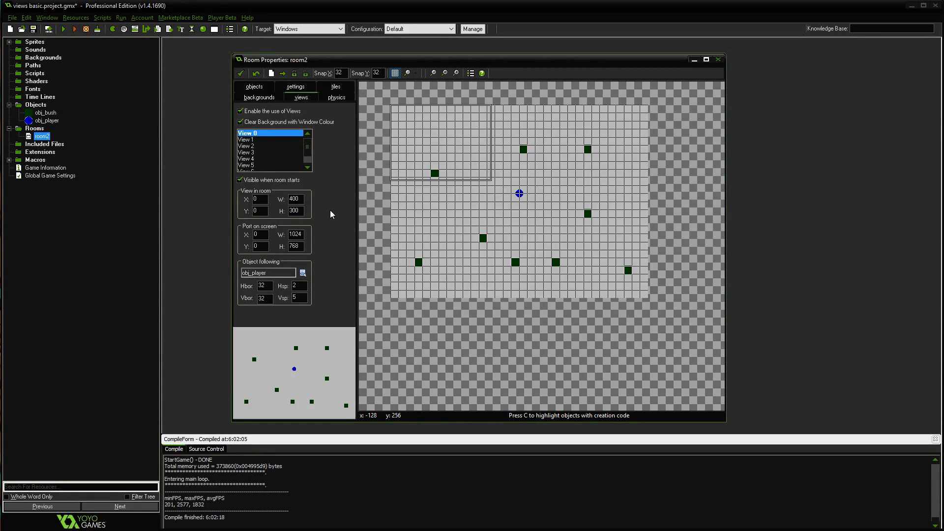
click(294, 210)
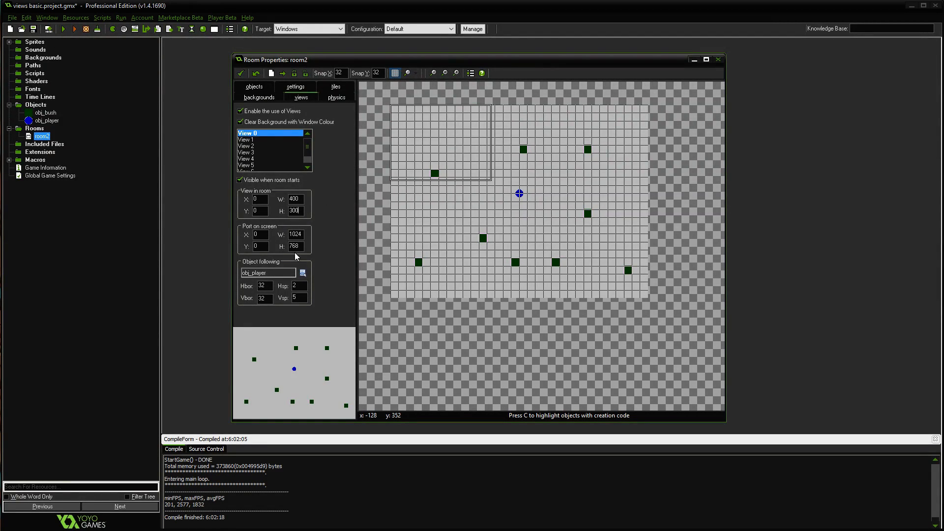
mouse_move(421, 212)
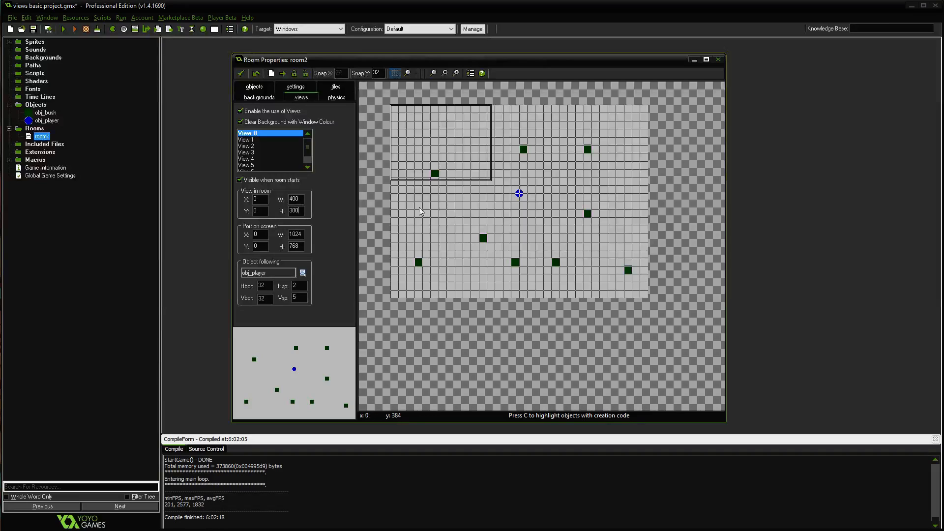
mouse_move(500, 157)
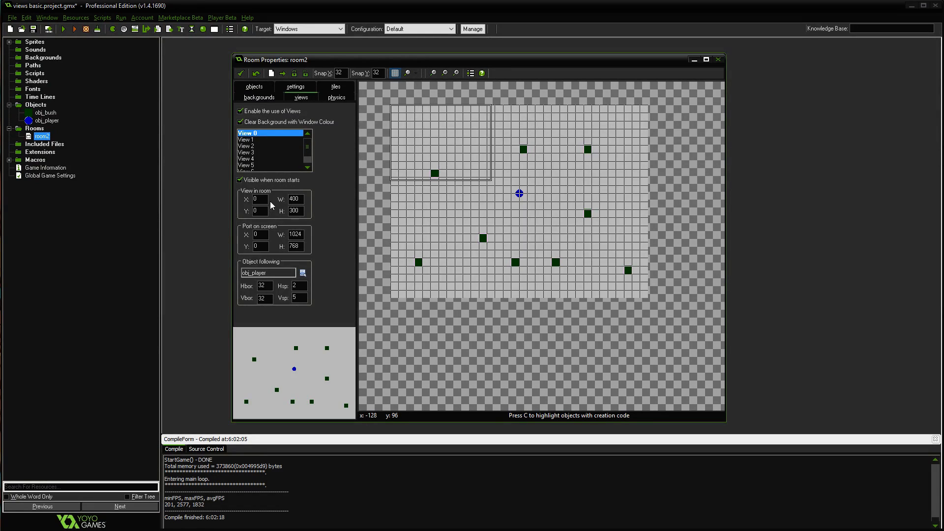
text(100)
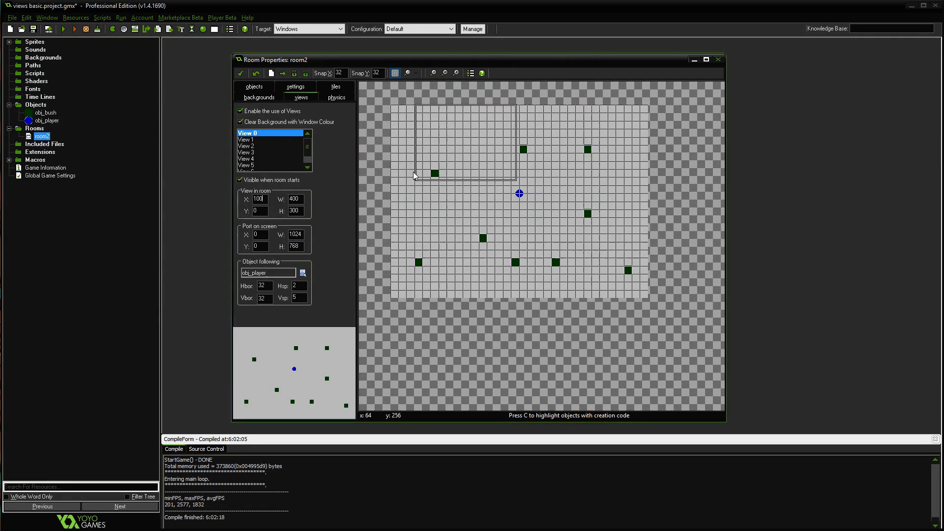
mouse_move(408, 104)
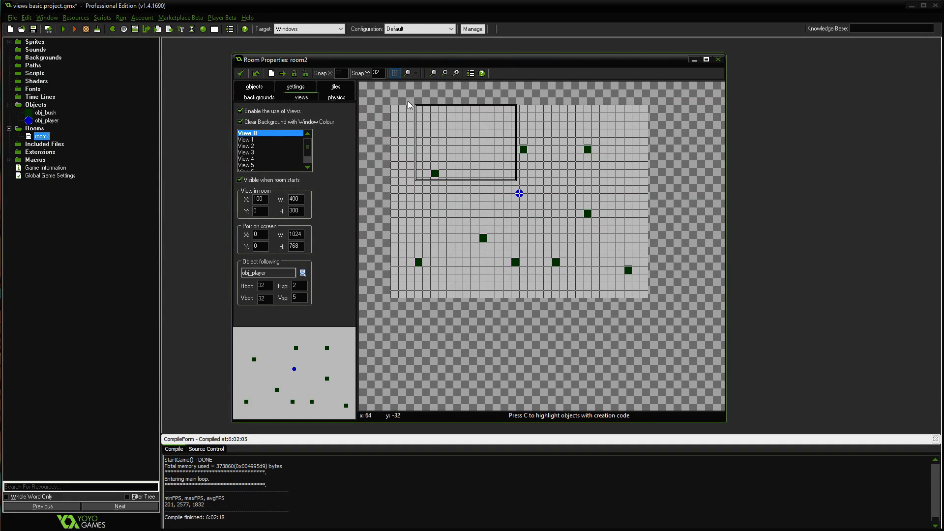
mouse_move(556, 205)
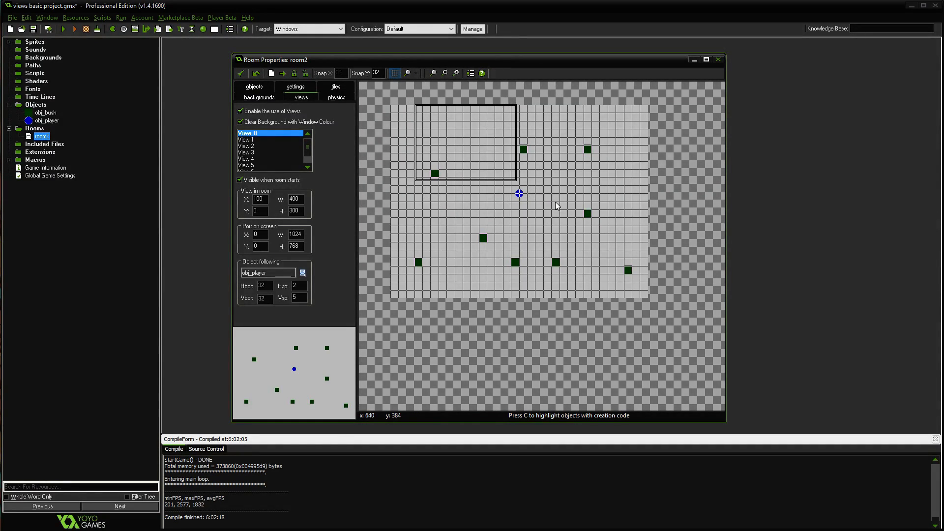
mouse_move(494, 207)
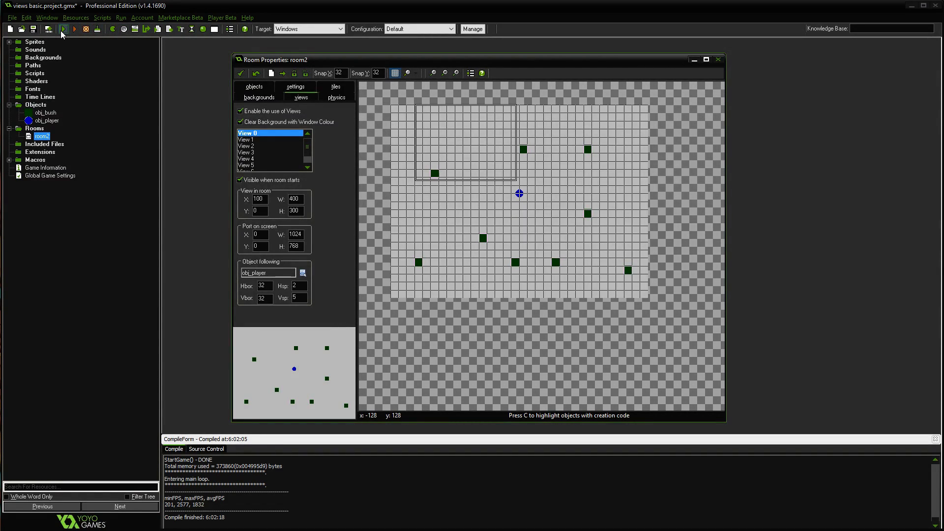
Set View 0's object following to <no object> and test-run the game
click(63, 29)
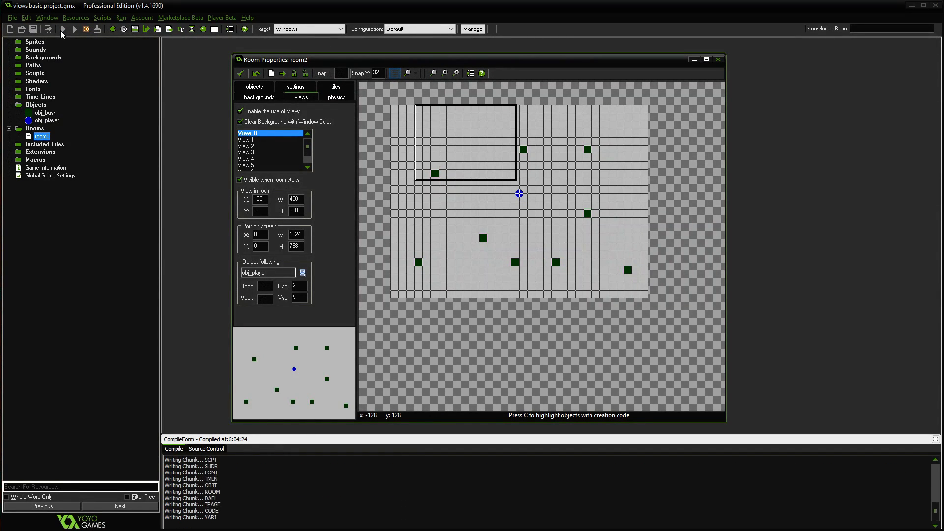
click(63, 29)
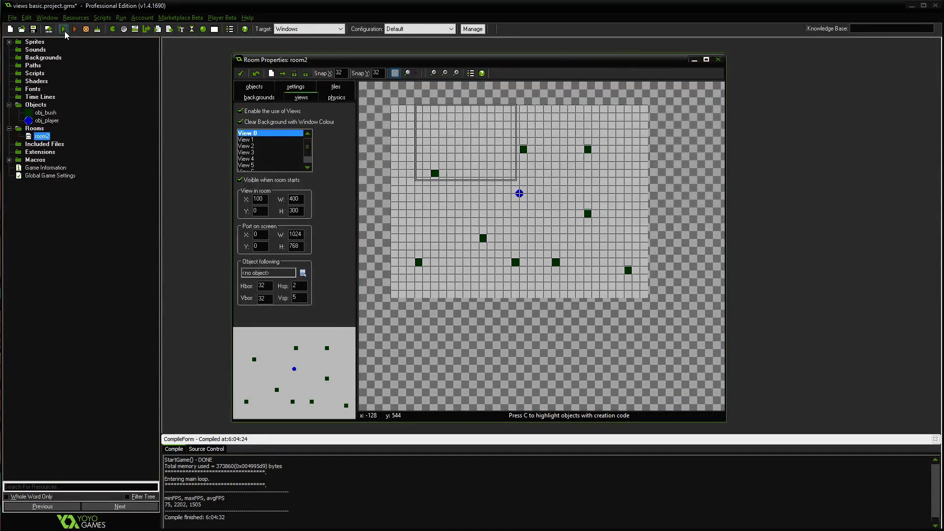
click(64, 29)
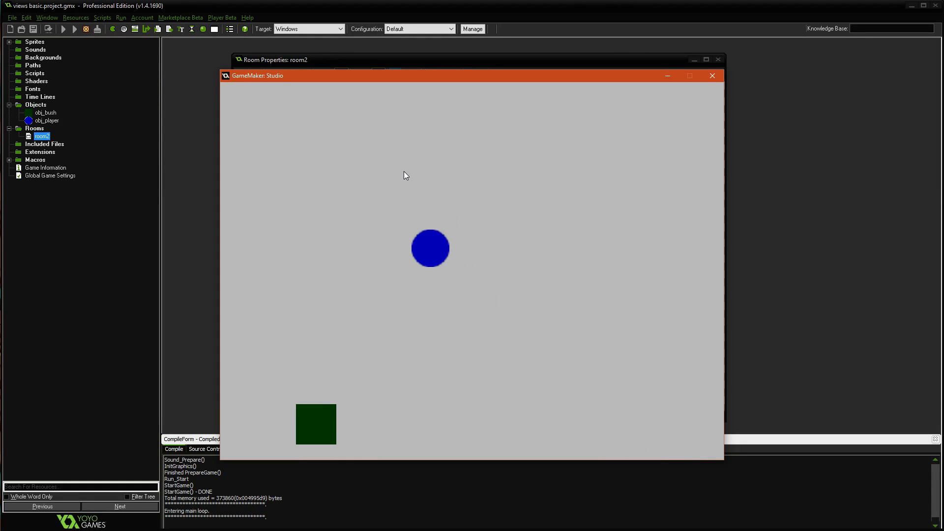
mouse_move(407, 248)
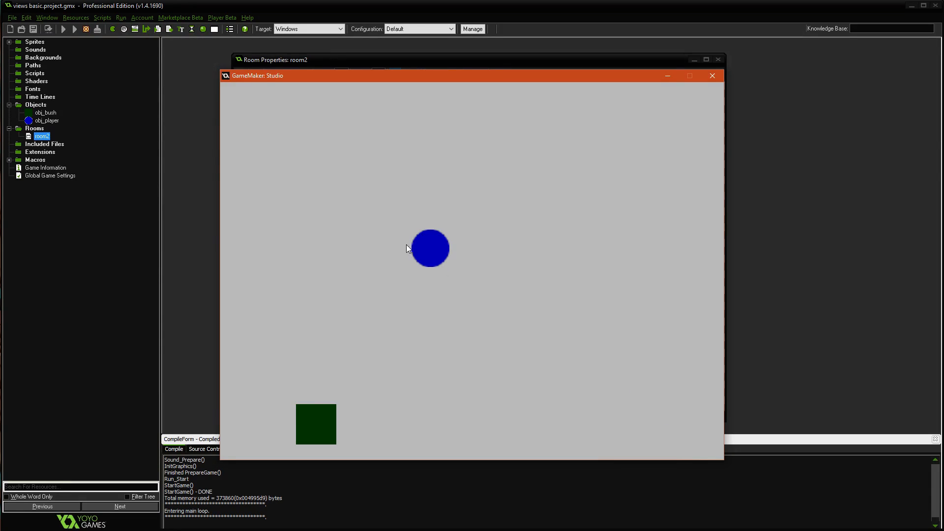
mouse_move(425, 252)
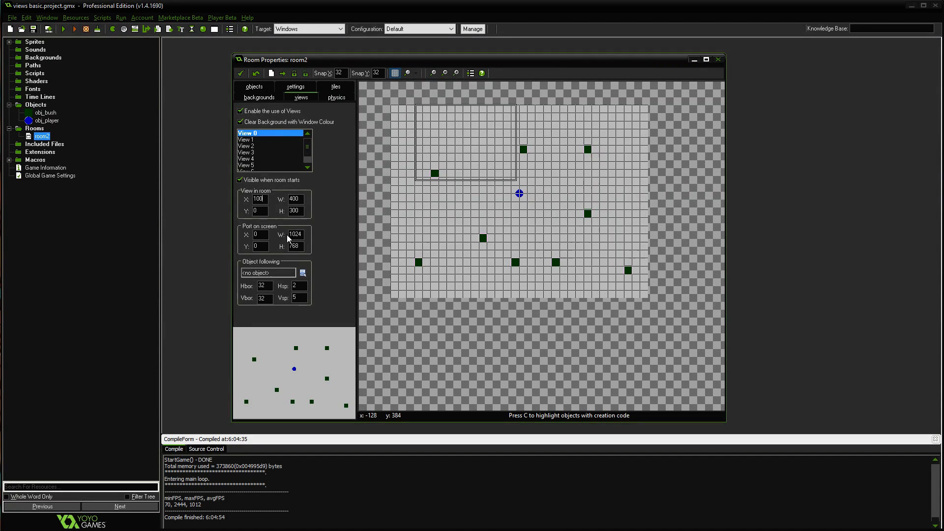
Set View 0's port on screen to 400 by 300 and test-run the game
triple_click(295, 234)
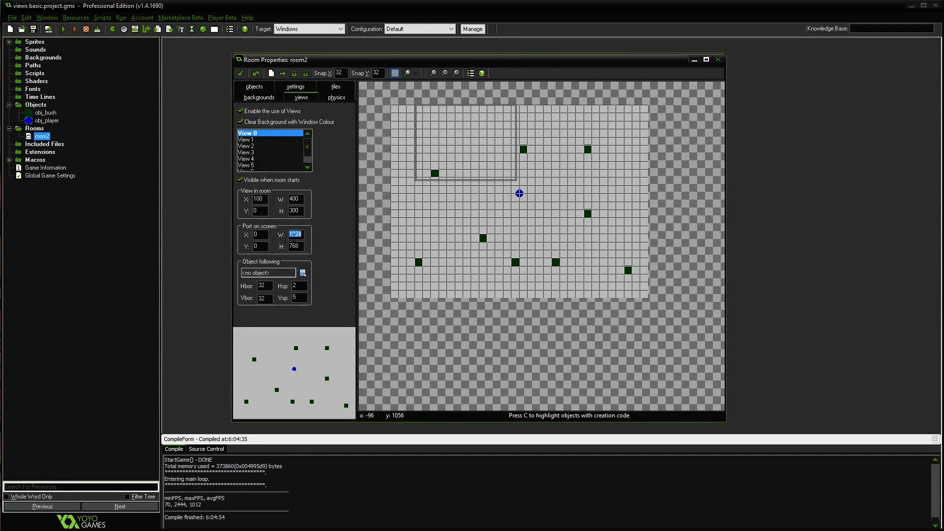
text(400)
click(296, 245)
text(300)
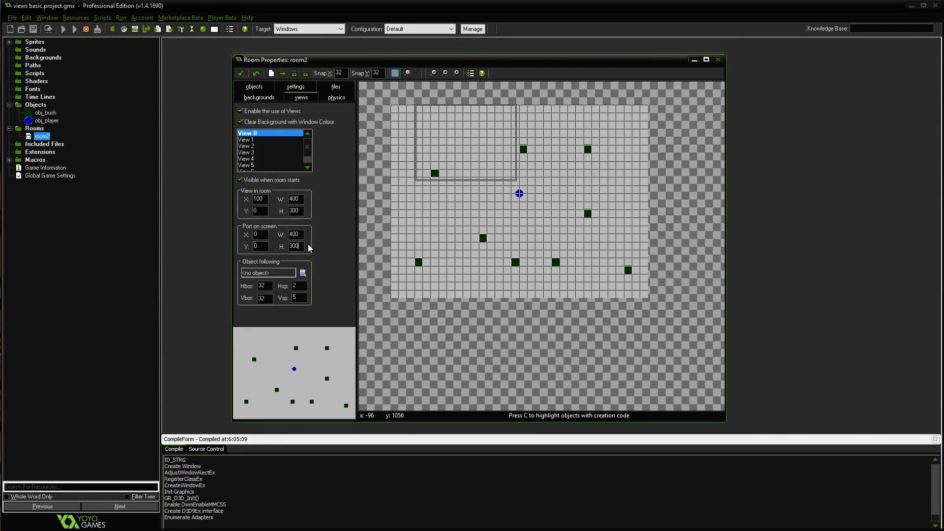
click(63, 29)
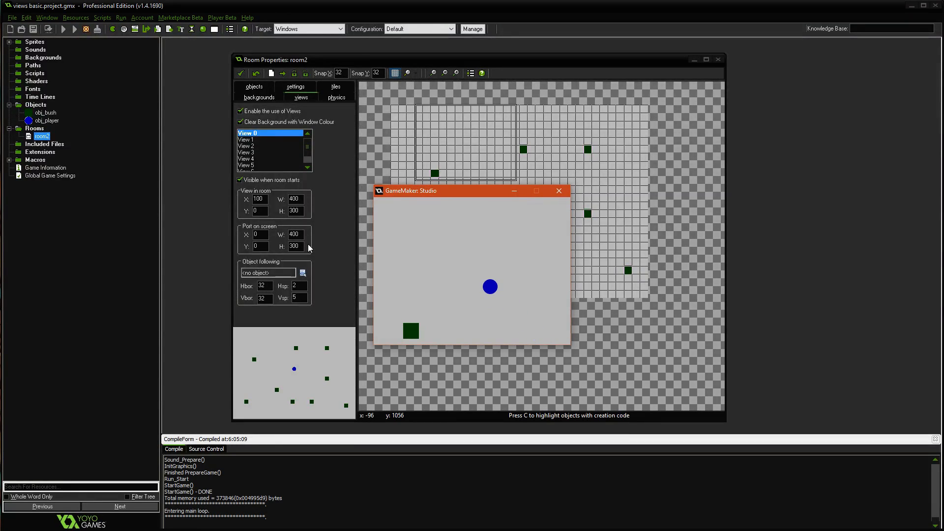
mouse_move(563, 272)
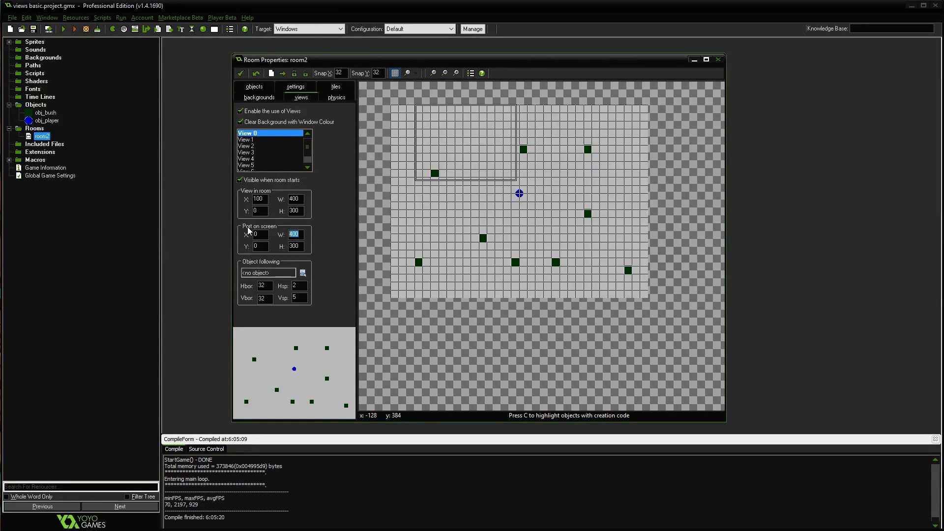
Set the port on screen width to 800 and test-run the stretched game
text(800)
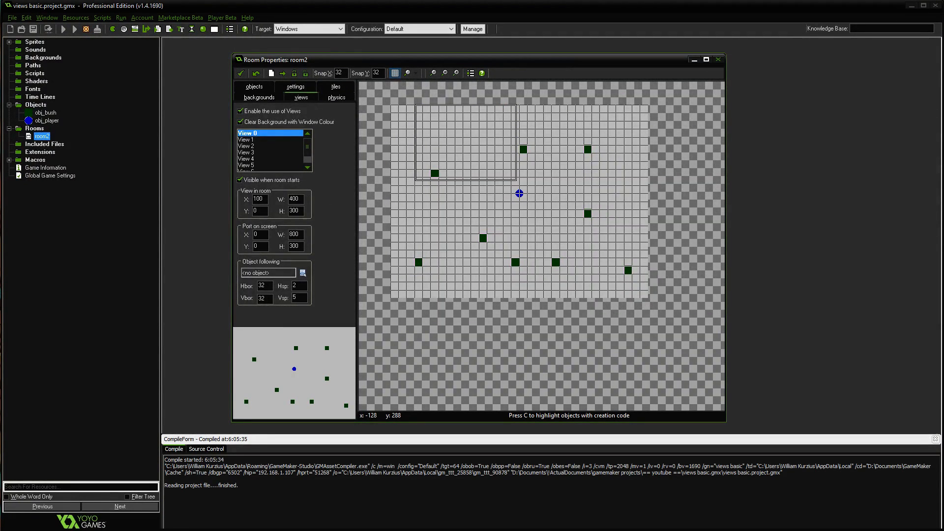
click(73, 28)
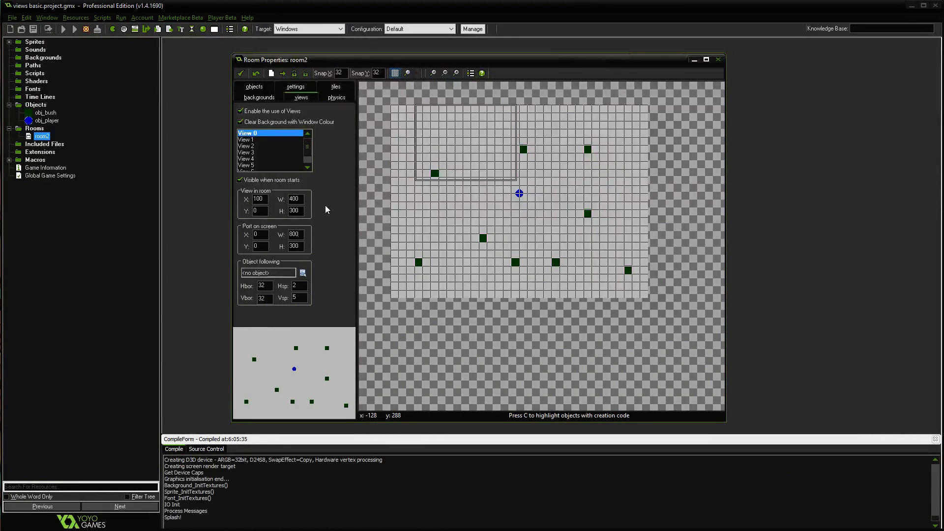
click(63, 29)
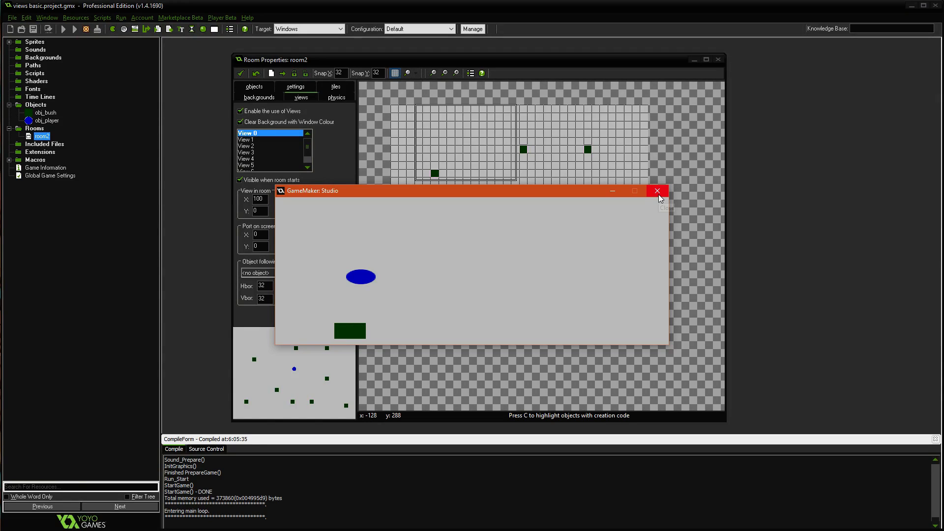
mouse_move(548, 196)
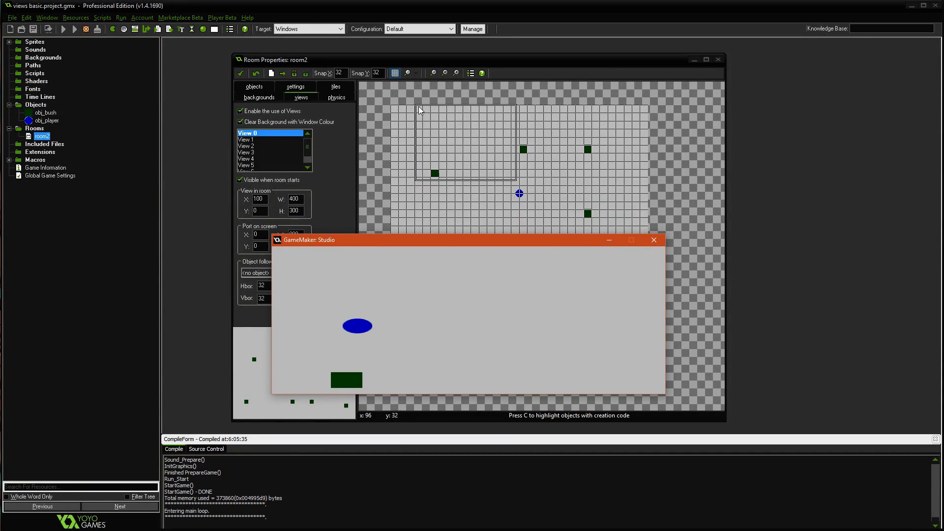
mouse_move(473, 175)
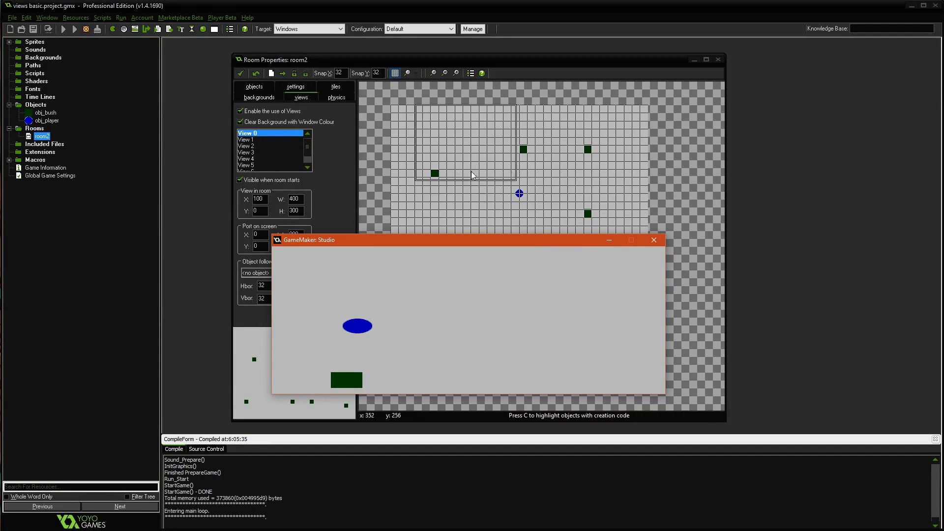
mouse_move(523, 174)
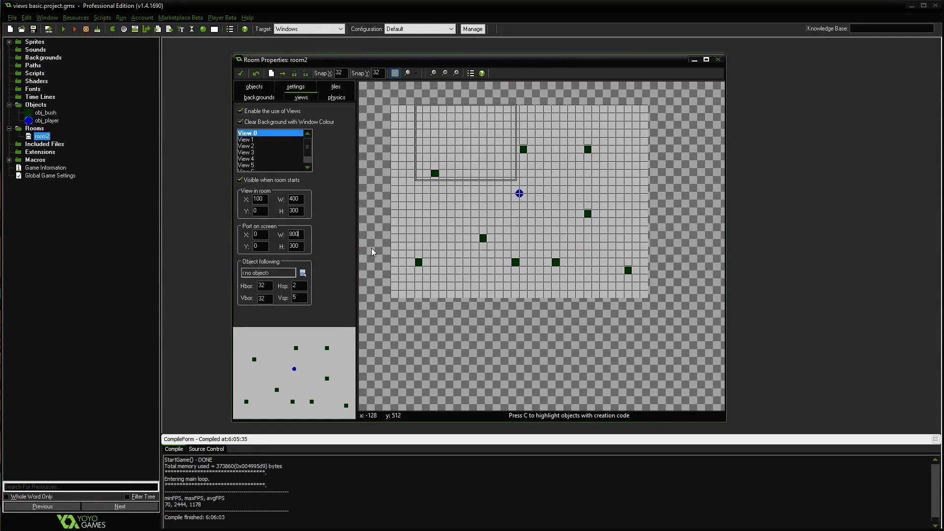
mouse_move(325, 268)
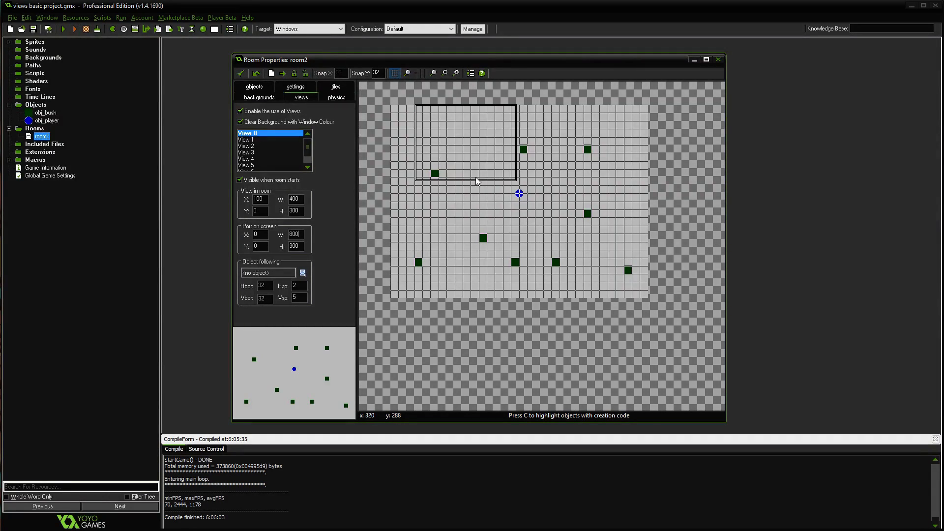
mouse_move(453, 241)
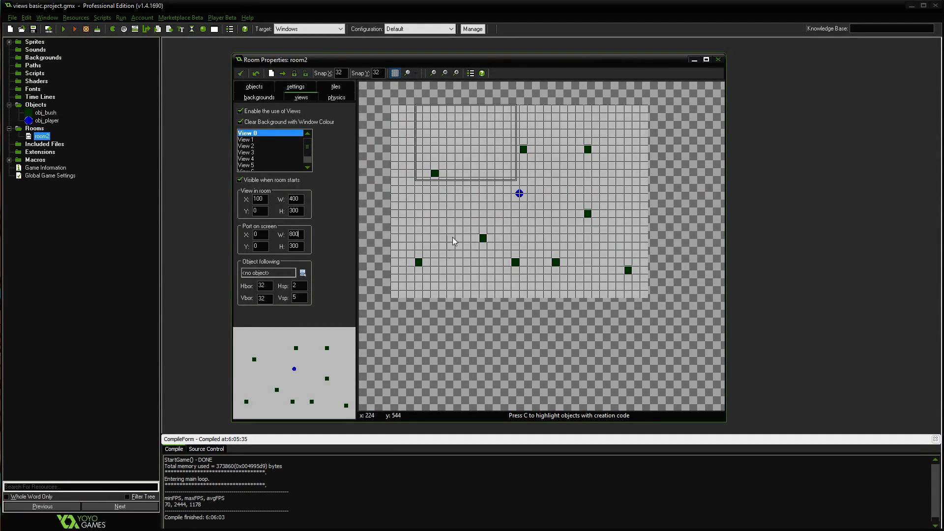
mouse_move(509, 201)
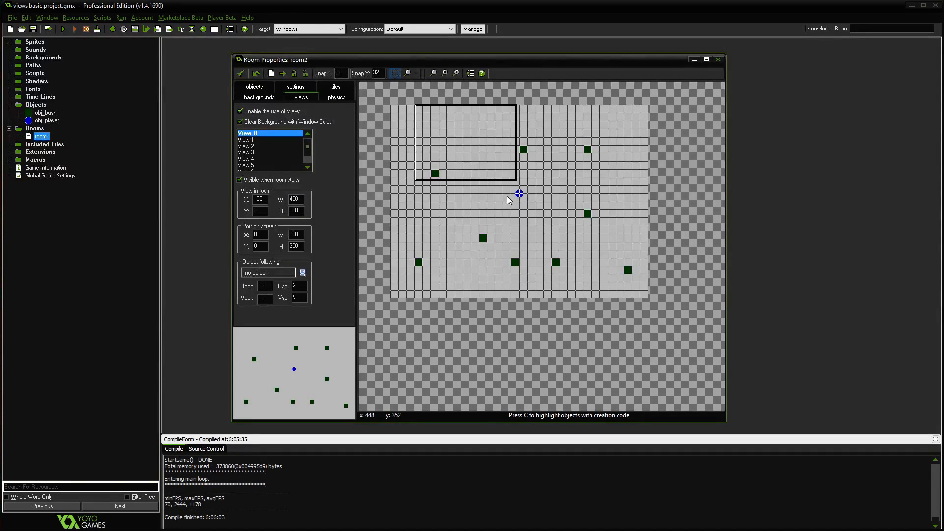
mouse_move(425, 192)
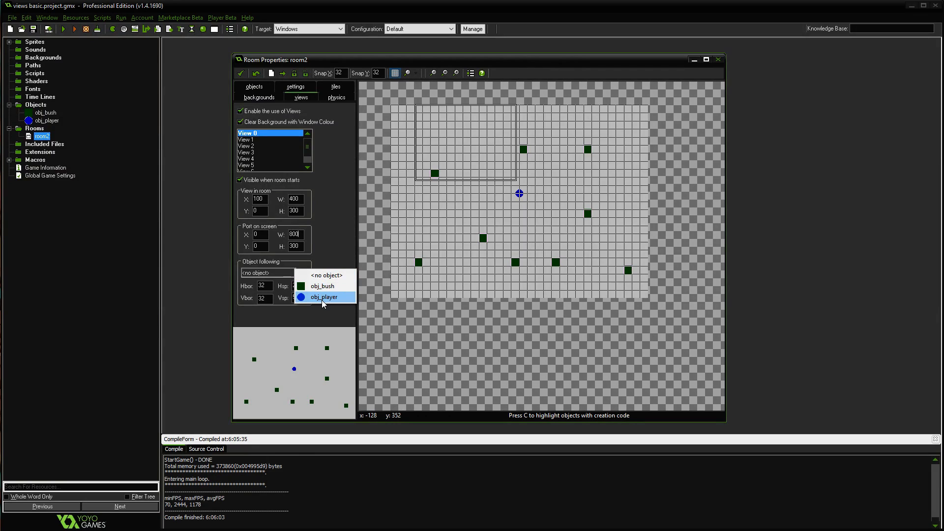
Have View 0 follow obj_player with Hsp and Vsp -1, then test-run
click(325, 296)
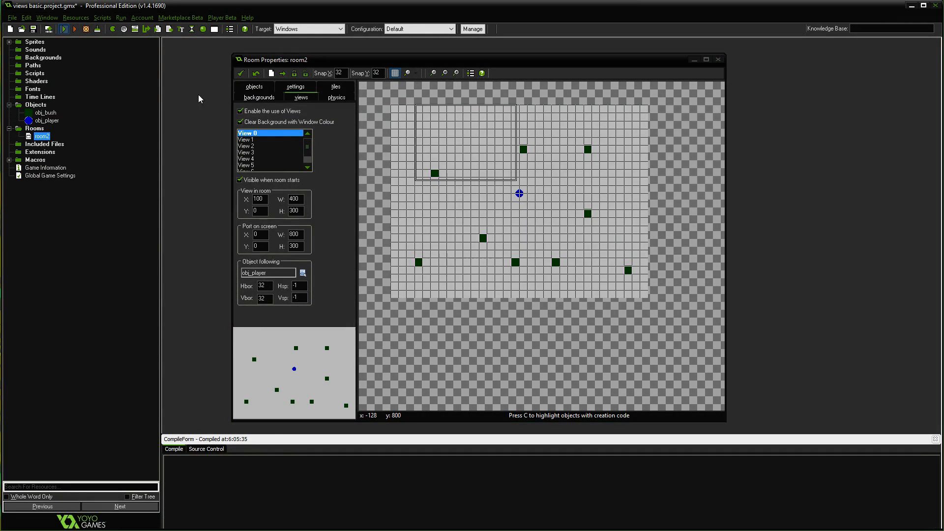
click(64, 29)
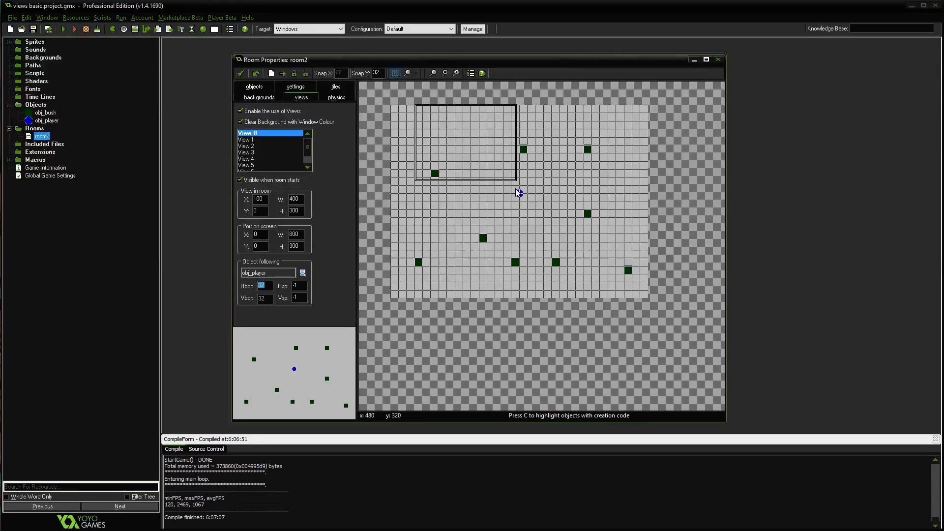
mouse_move(507, 116)
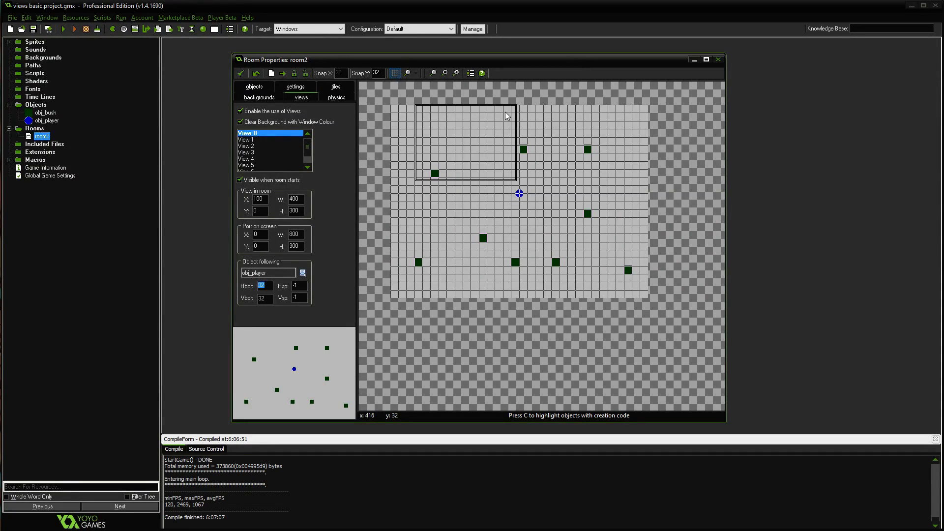
mouse_move(522, 187)
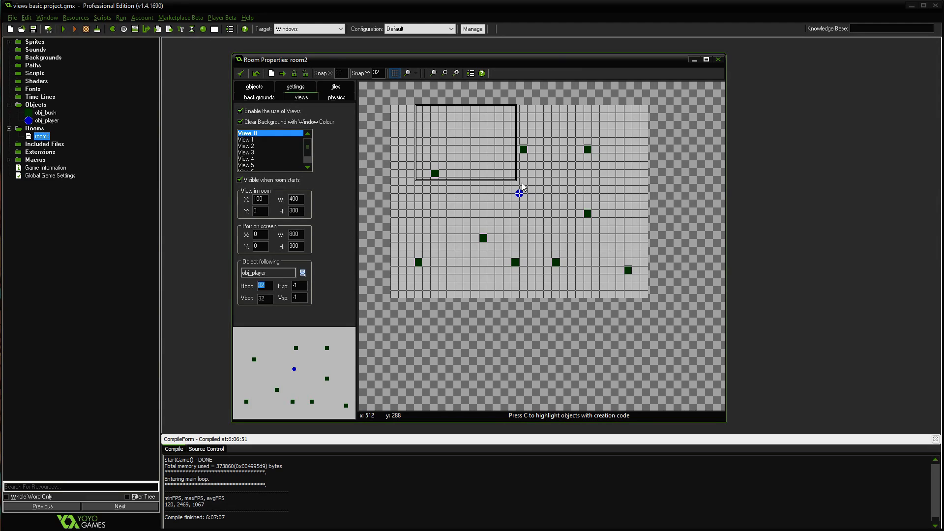
mouse_move(518, 193)
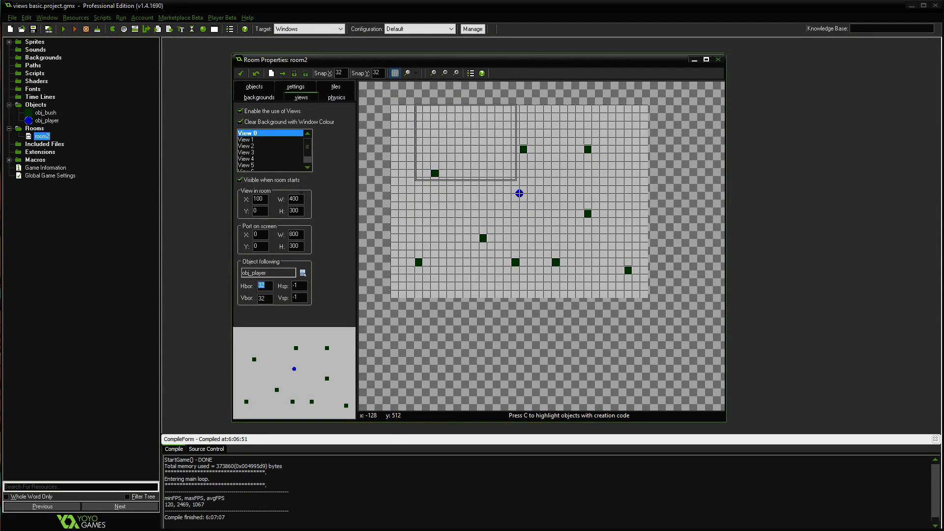
Set View 0's Hbor to 400 and Vbor to 300
text(400)
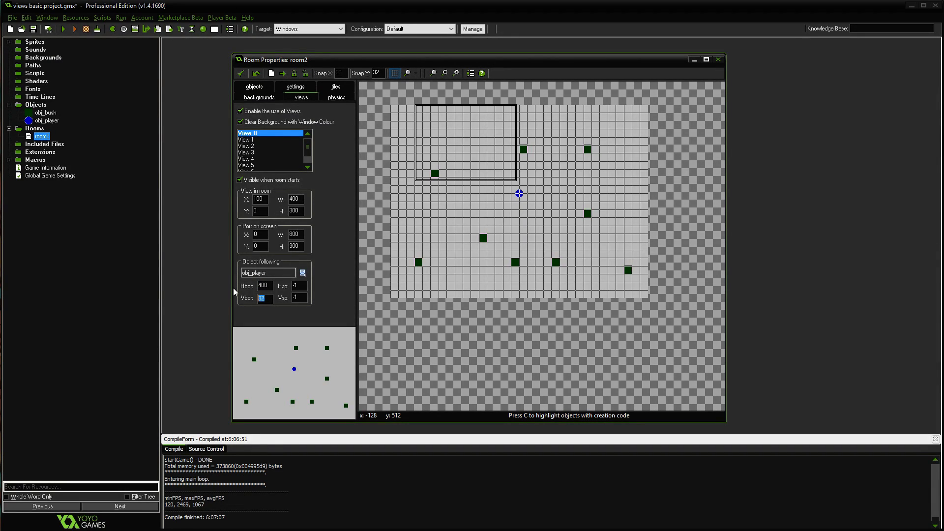
text(300)
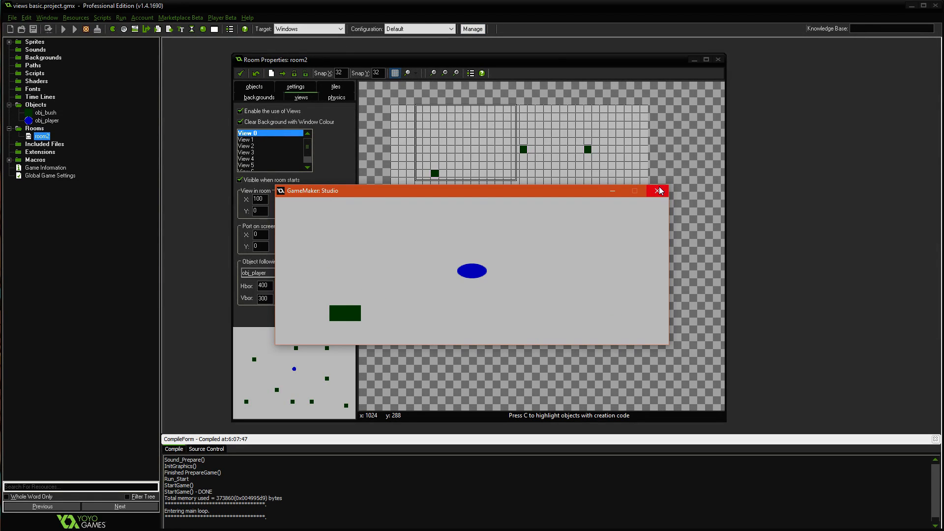
Close the test game, set Hsp 2 and Vsp 5, and run again
click(659, 190)
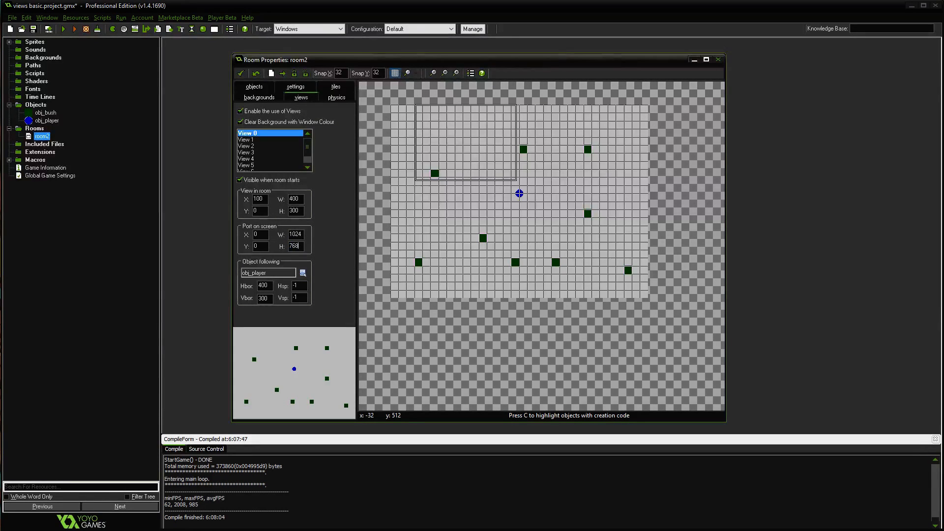
click(299, 286)
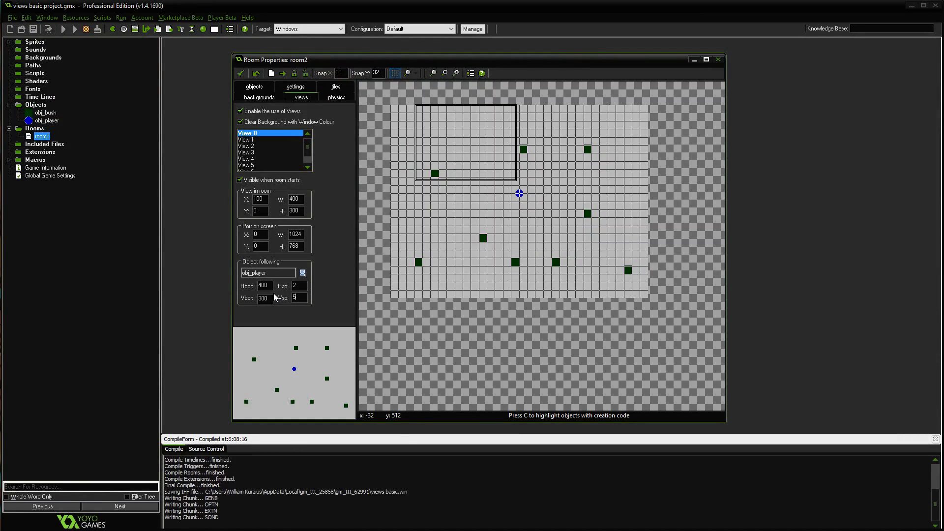
click(73, 29)
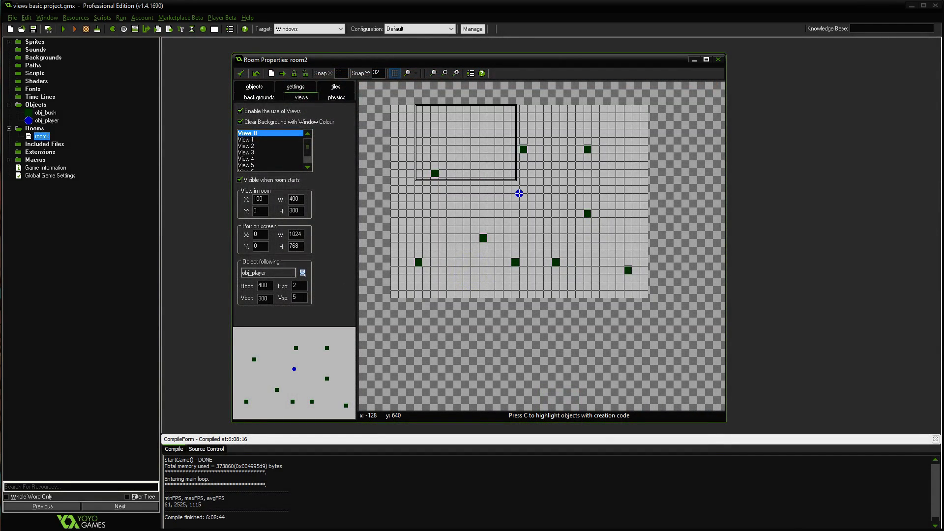
click(299, 297)
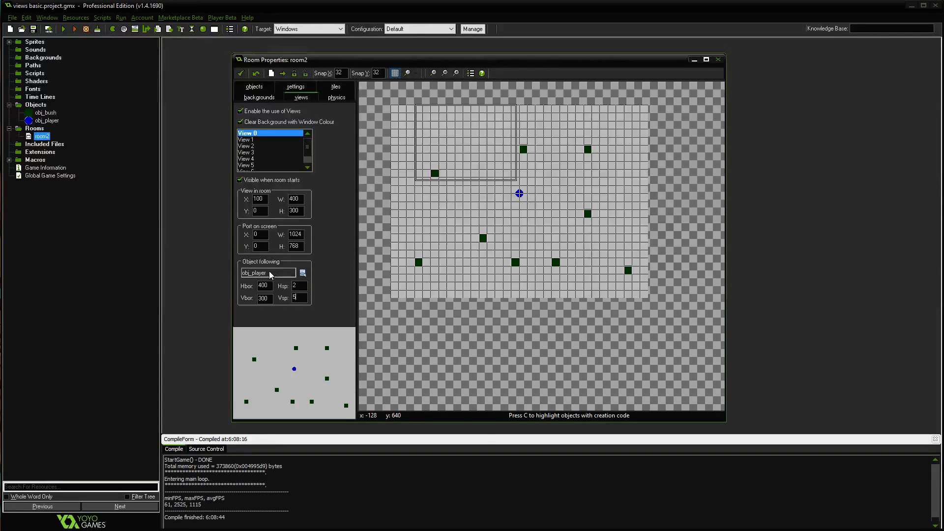
mouse_move(409, 112)
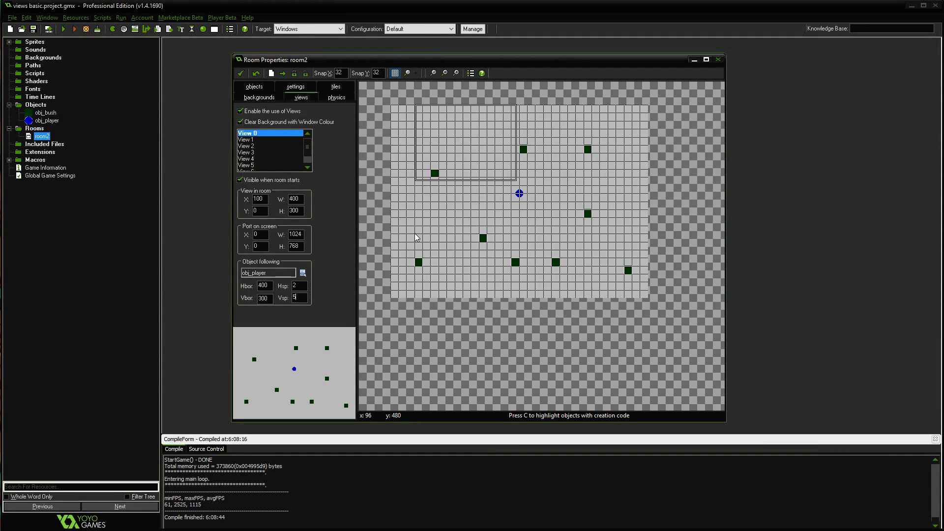
mouse_move(424, 128)
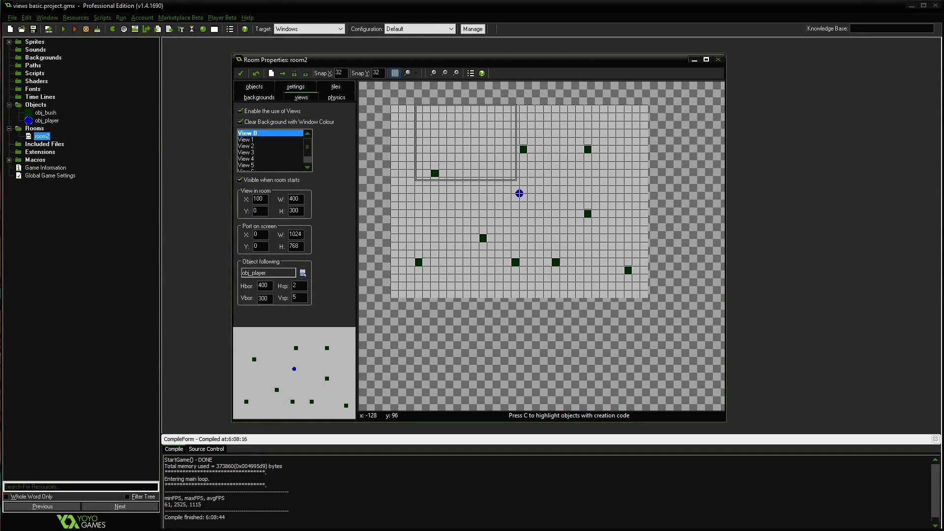
Set View 0's view in room to X 0, W 1024, H 768
text(1)
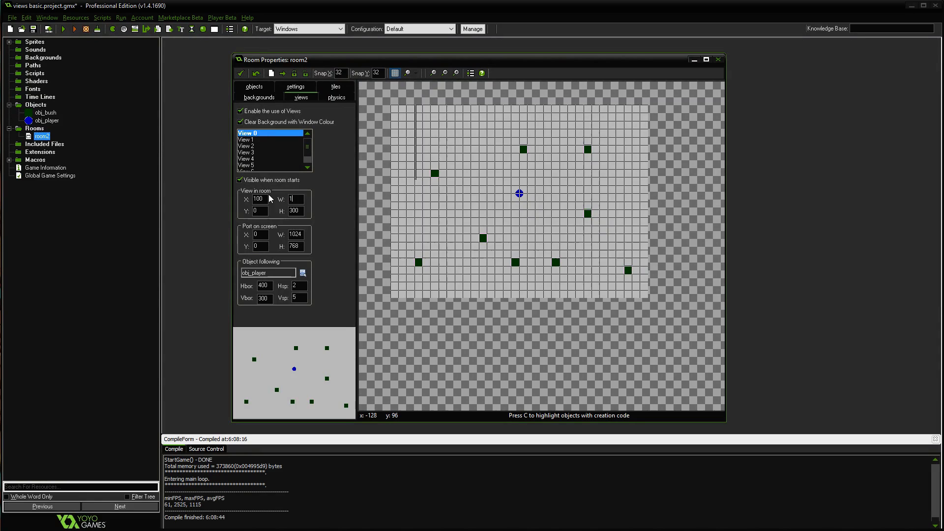
text(024)
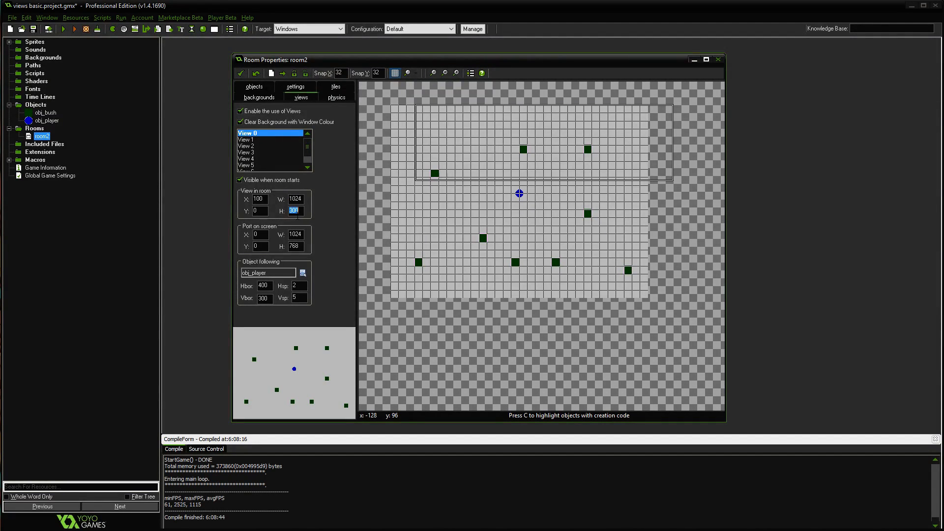
text(768)
click(260, 199)
text(0)
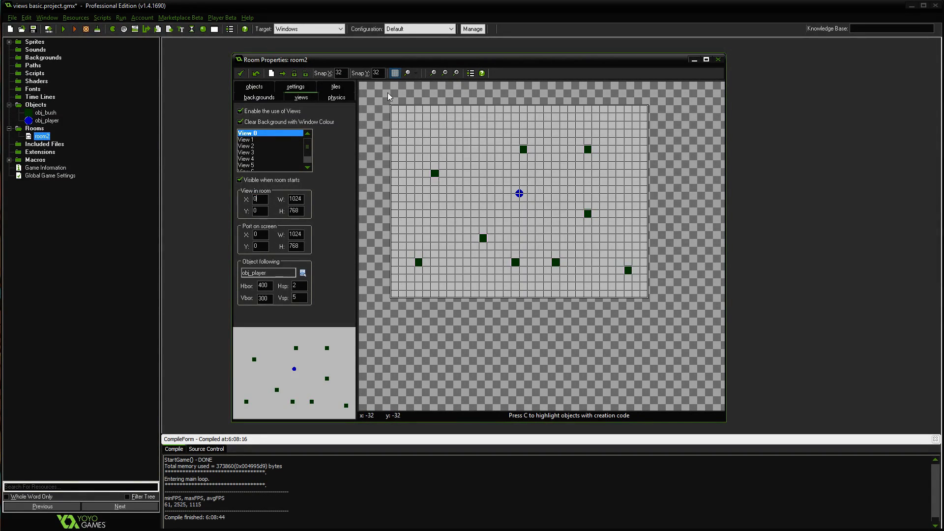
mouse_move(647, 89)
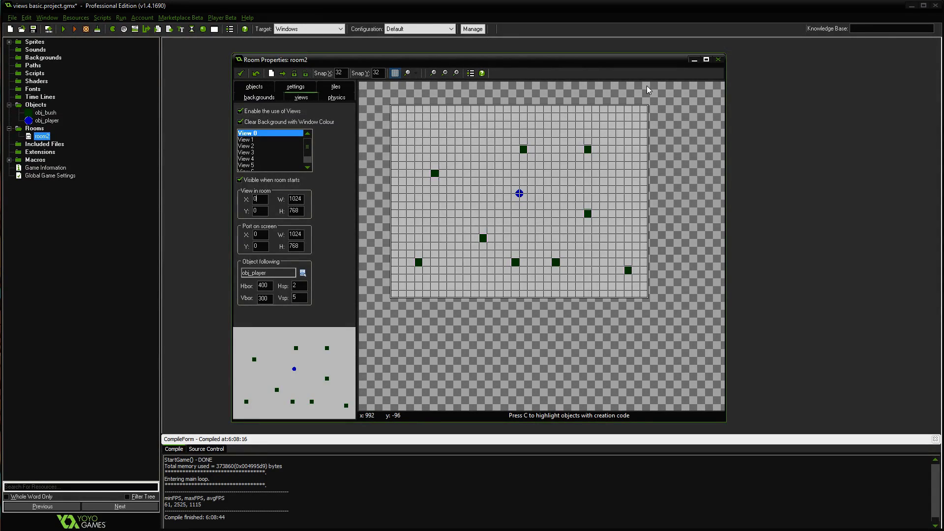
mouse_move(314, 409)
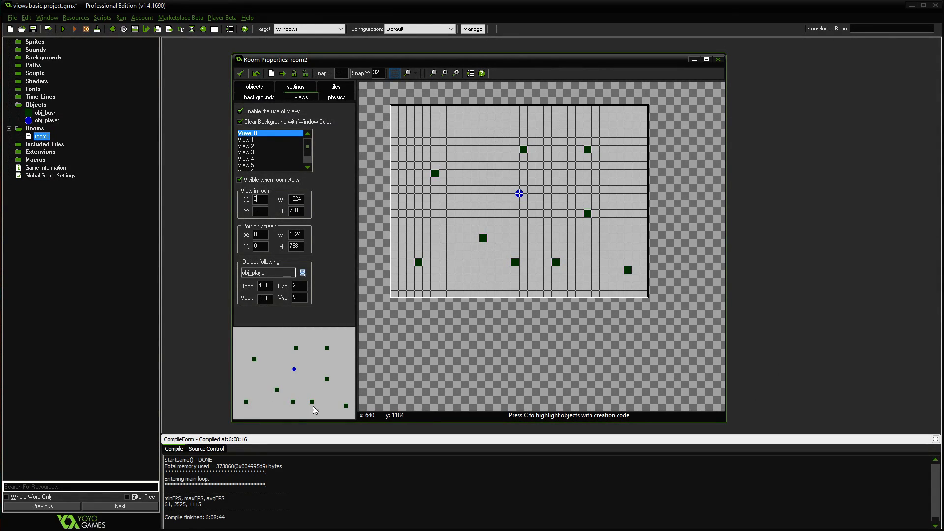
mouse_move(738, 129)
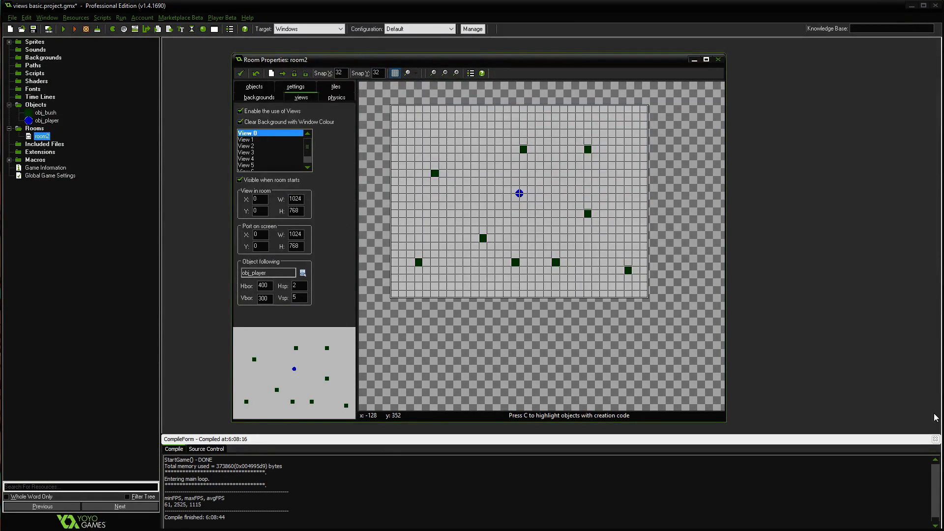
mouse_move(395, 209)
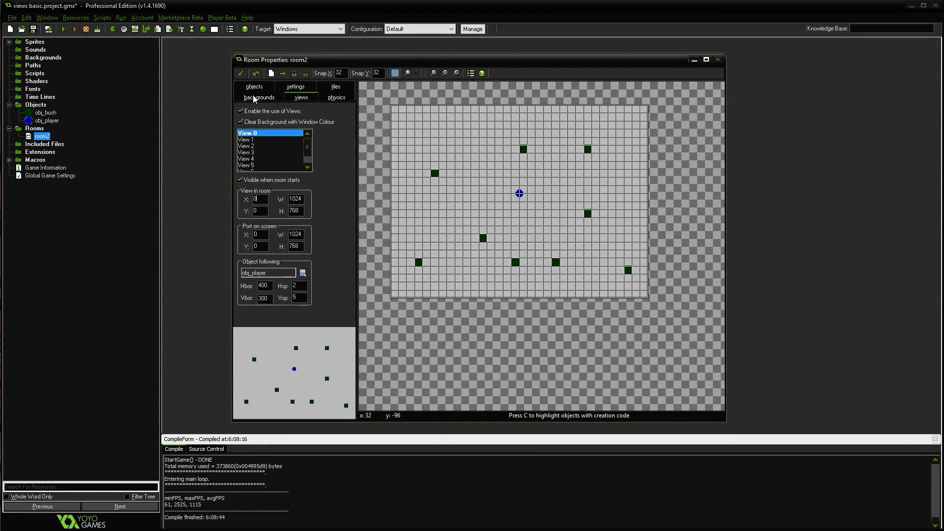
Set room2's width and height to 4000 and return to the views tab
click(258, 96)
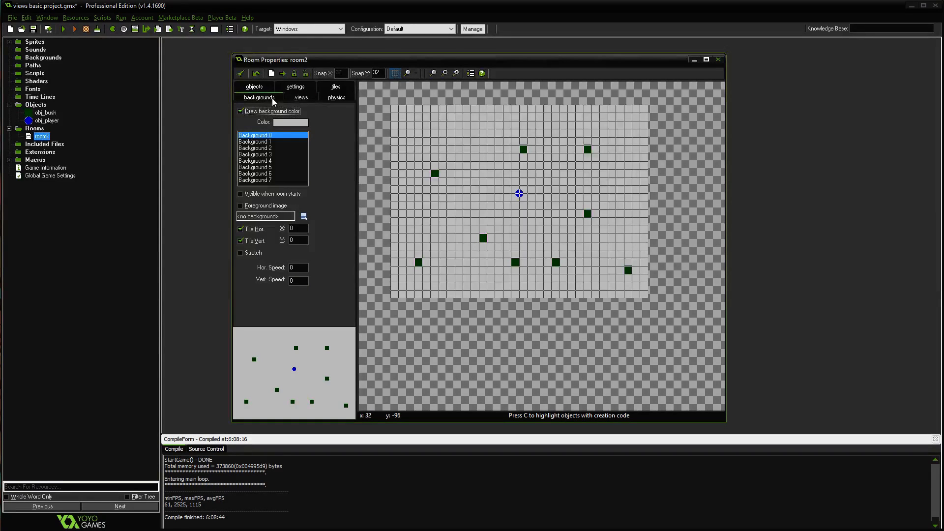
click(295, 87)
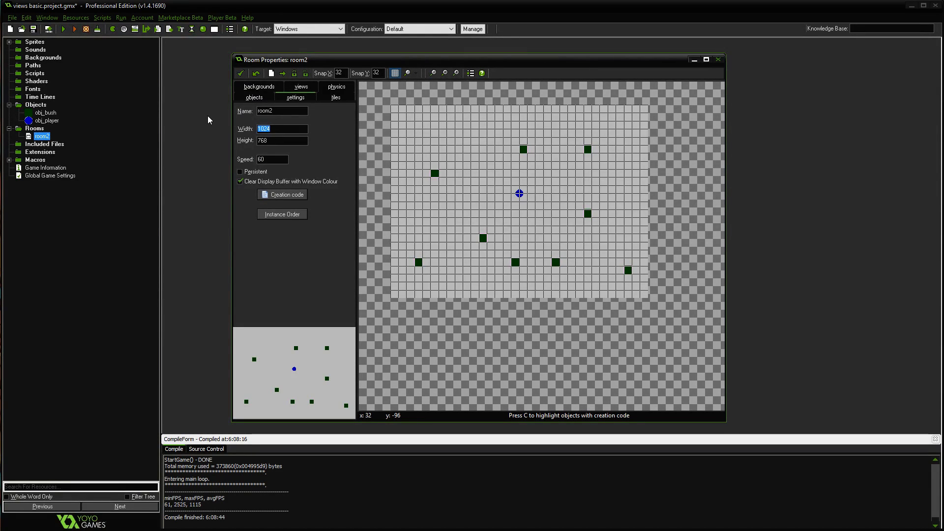
text(4000)
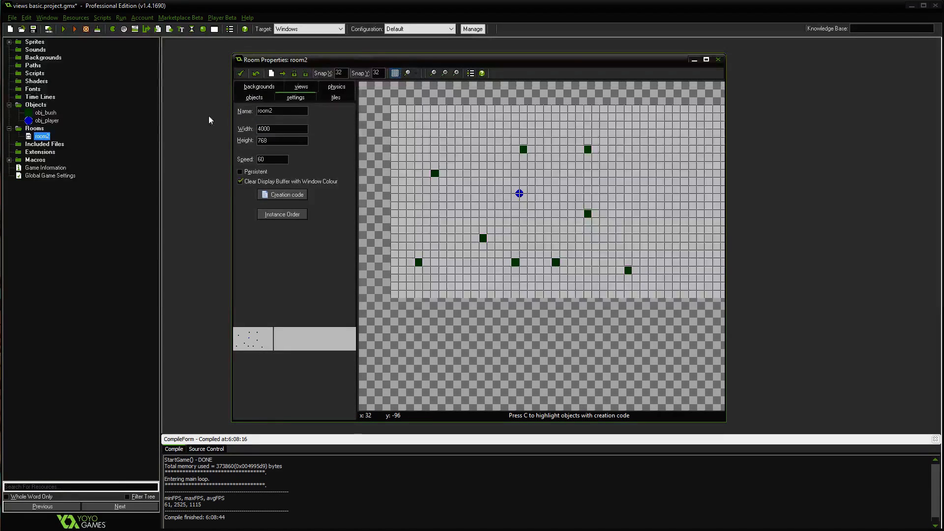
text(4000)
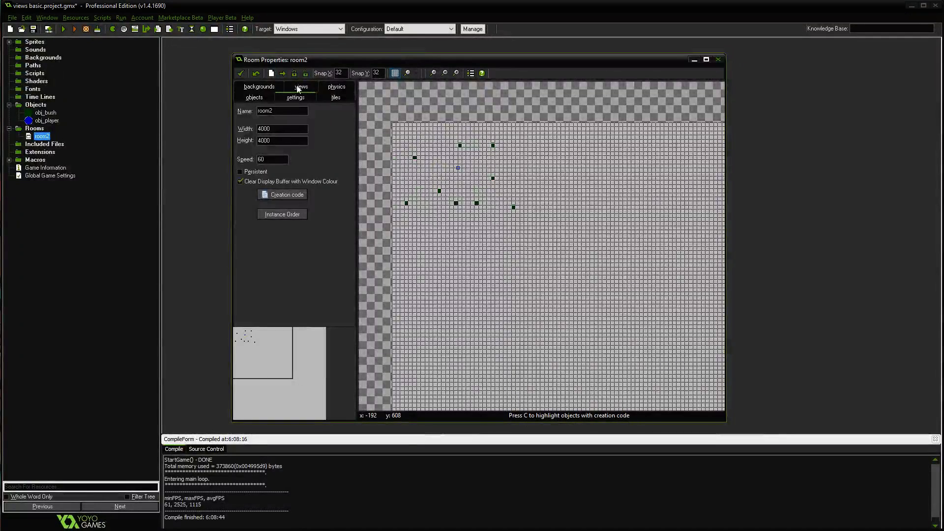
click(300, 86)
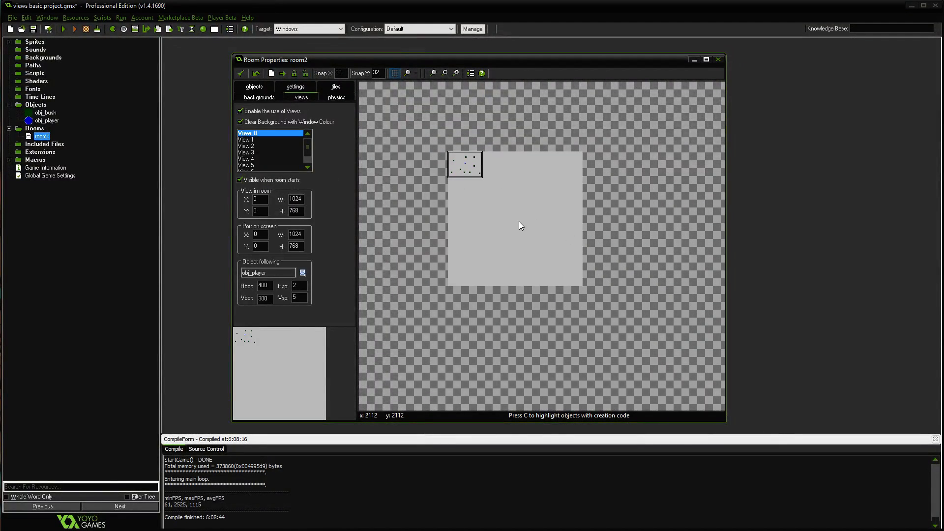
mouse_move(561, 170)
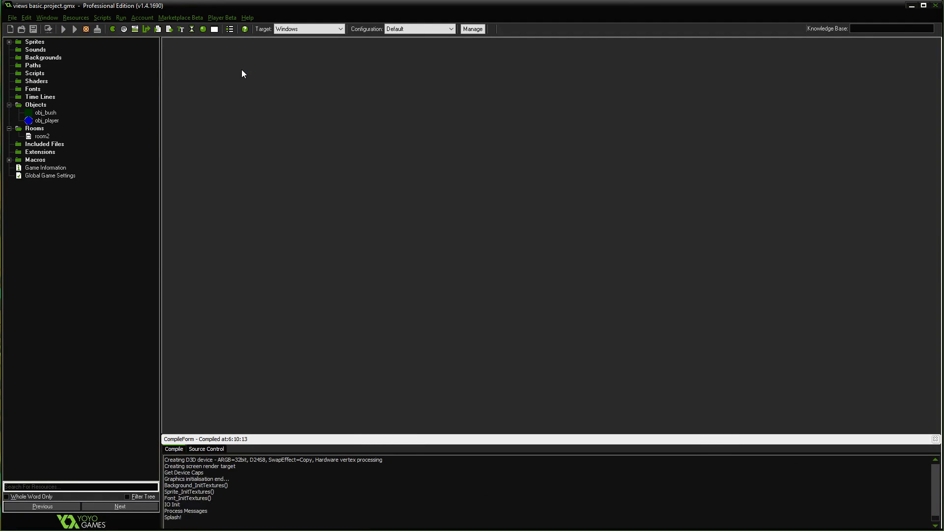
Launch the game to view the player and bushes in the 1024x768 following view
click(62, 30)
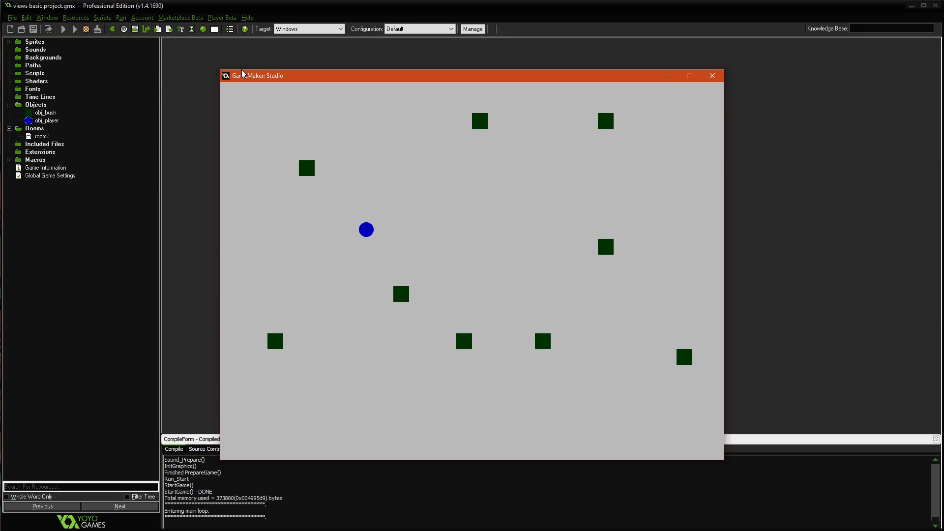
mouse_move(472, 152)
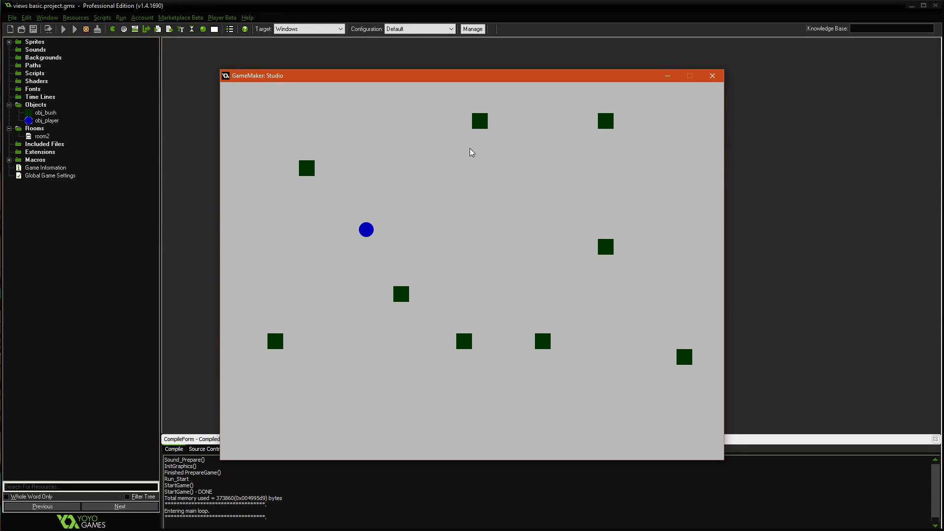
mouse_move(379, 216)
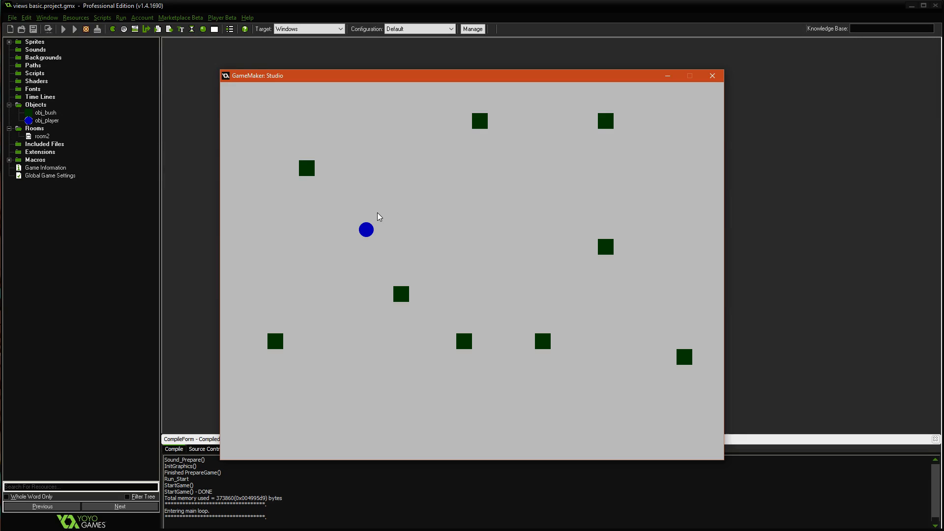